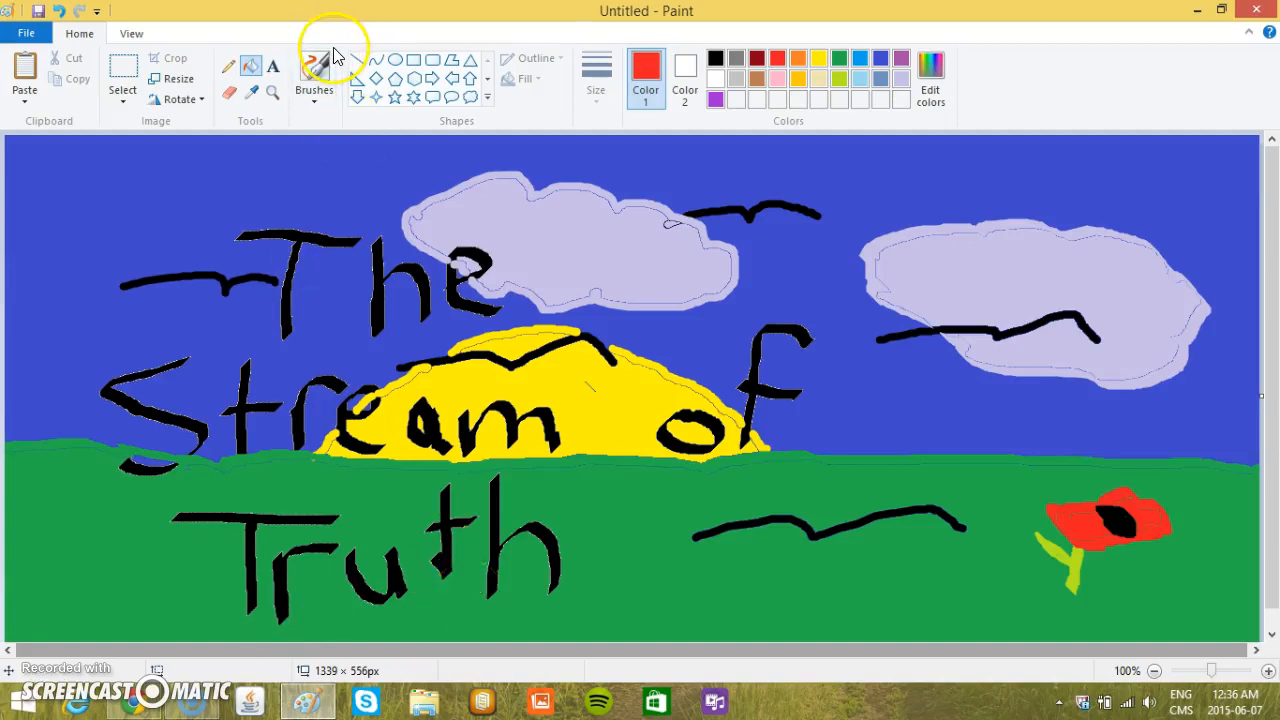
Step: Bring up Save As for the 'The Stream of Truth' sunset drawing from the File menu
click(314, 70)
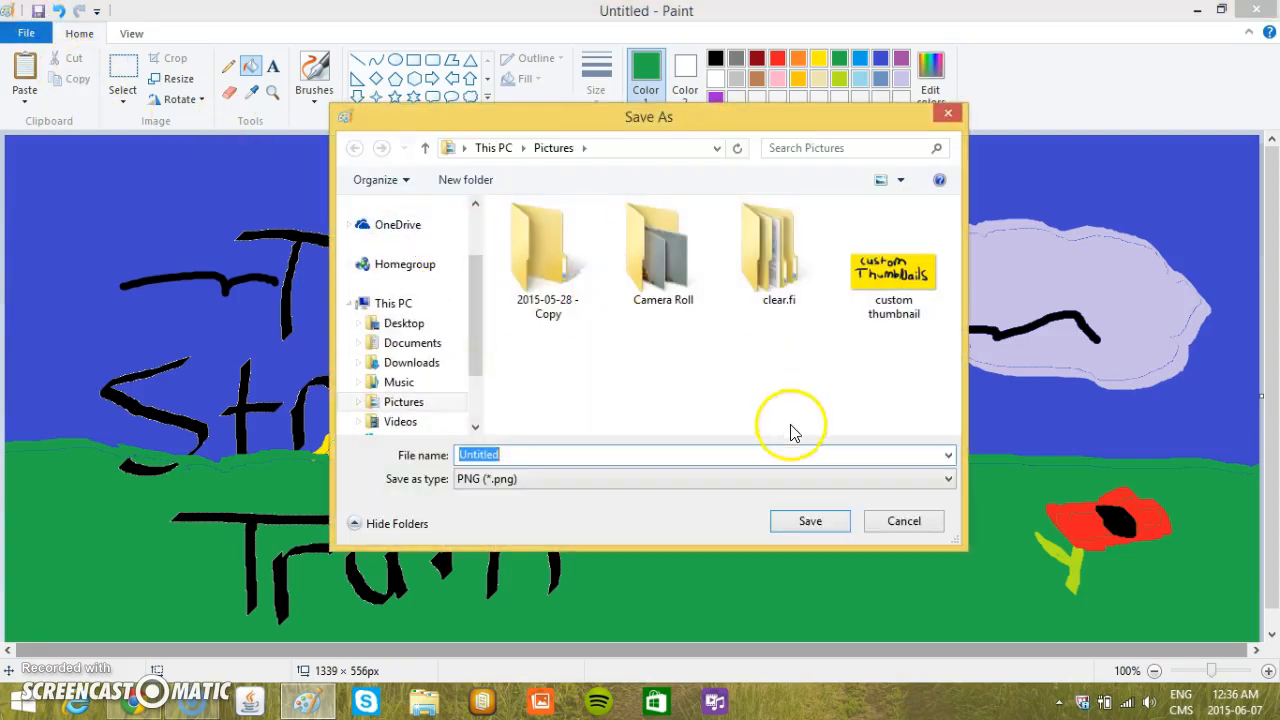
mouse_move(710, 458)
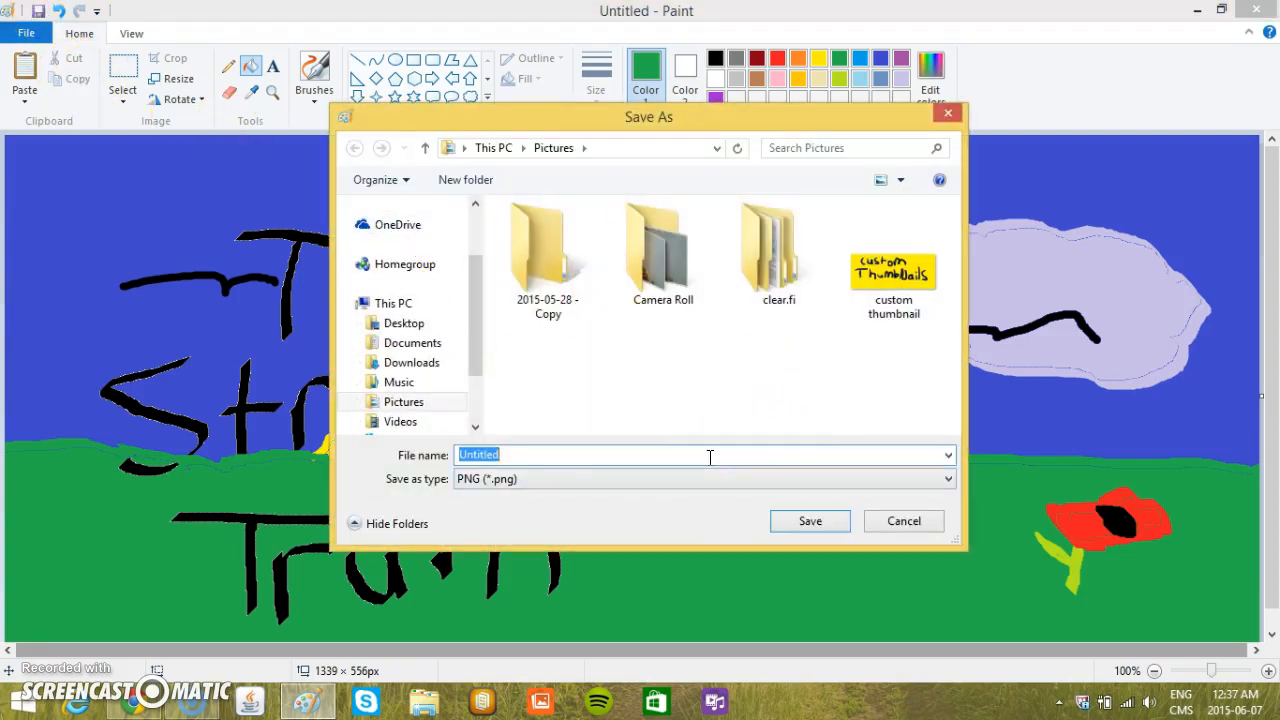
Step: Save the drawing as ThumbNail.png in the Pictures folder
text(t)
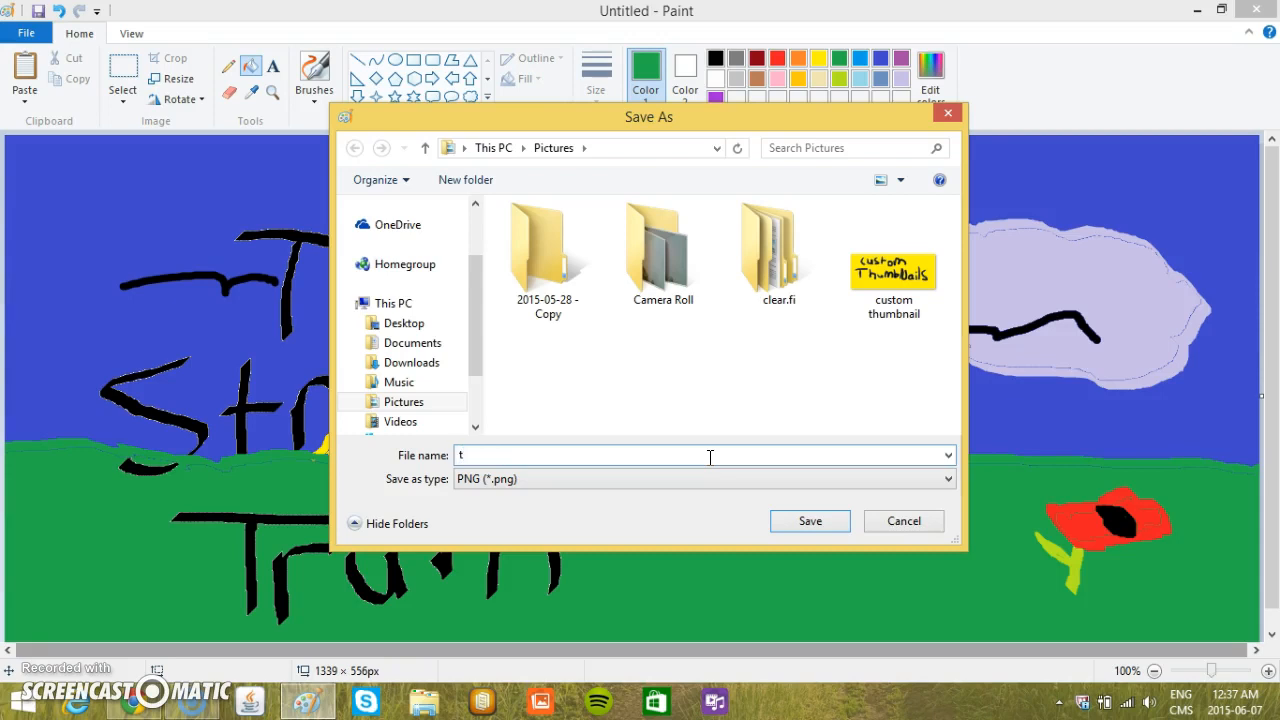
text(T)
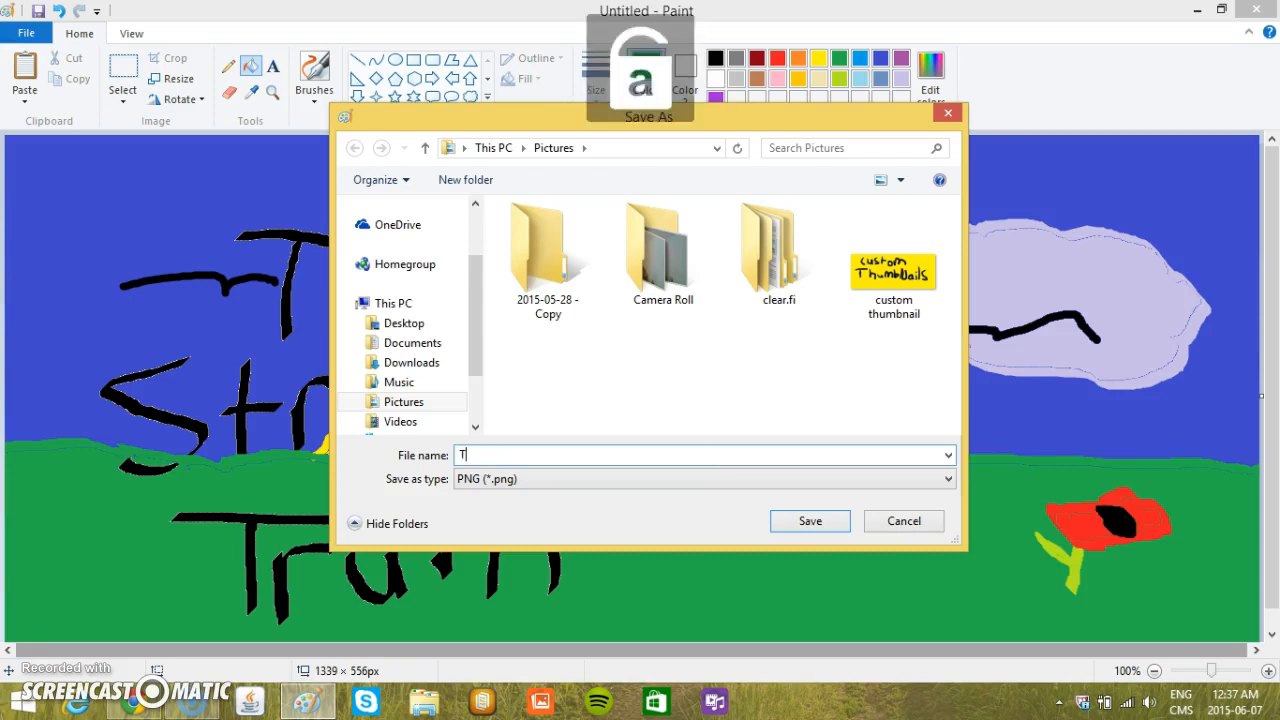
text(humbNail)
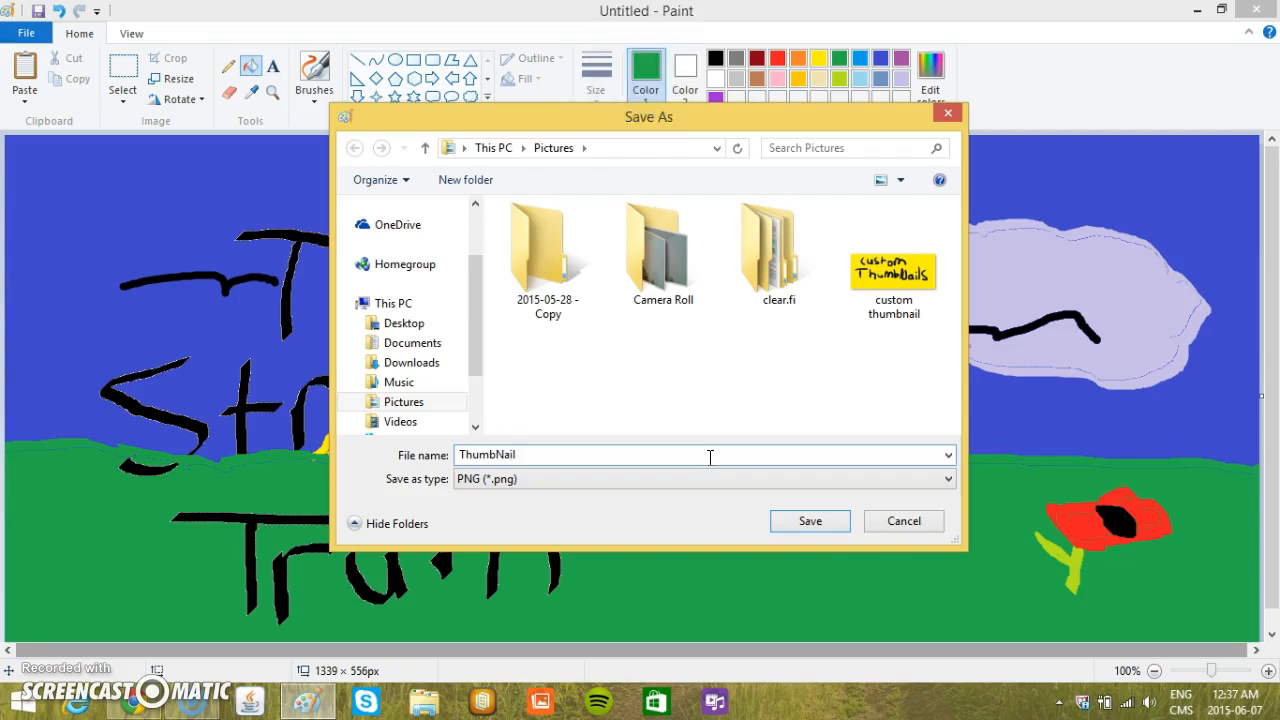
click(810, 520)
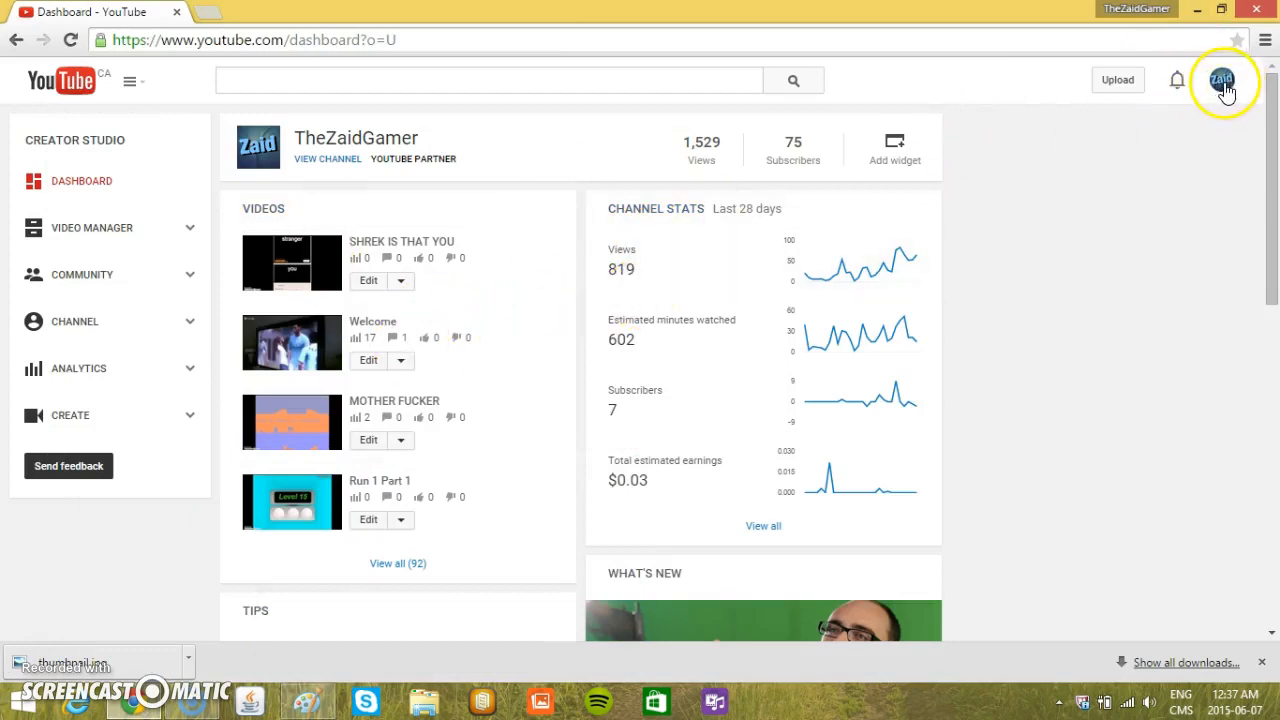
mouse_move(520, 284)
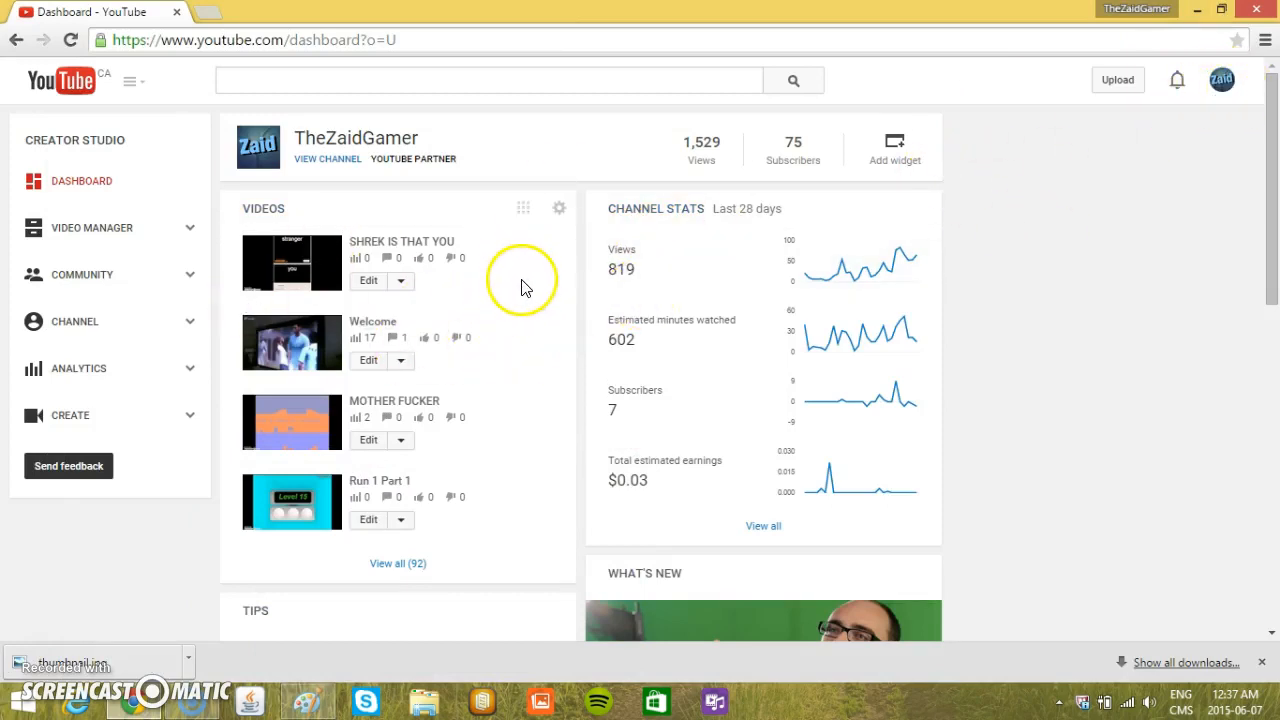
mouse_move(548, 298)
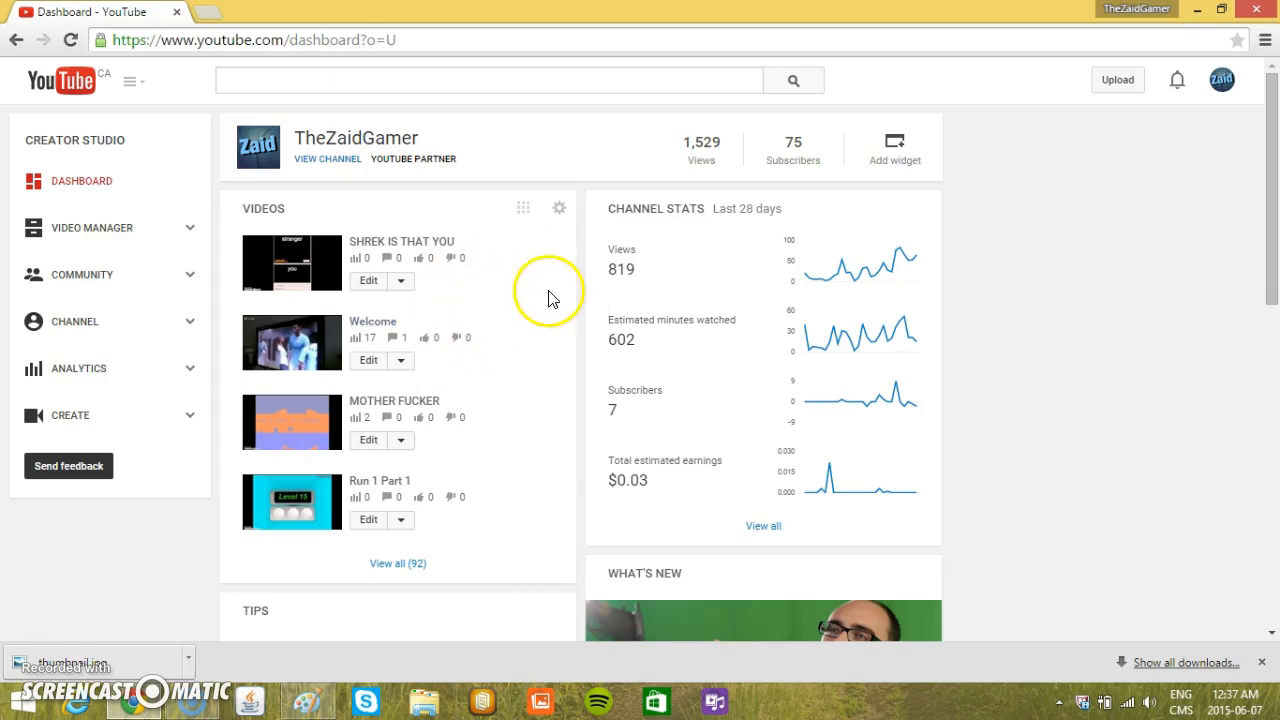
click(1220, 80)
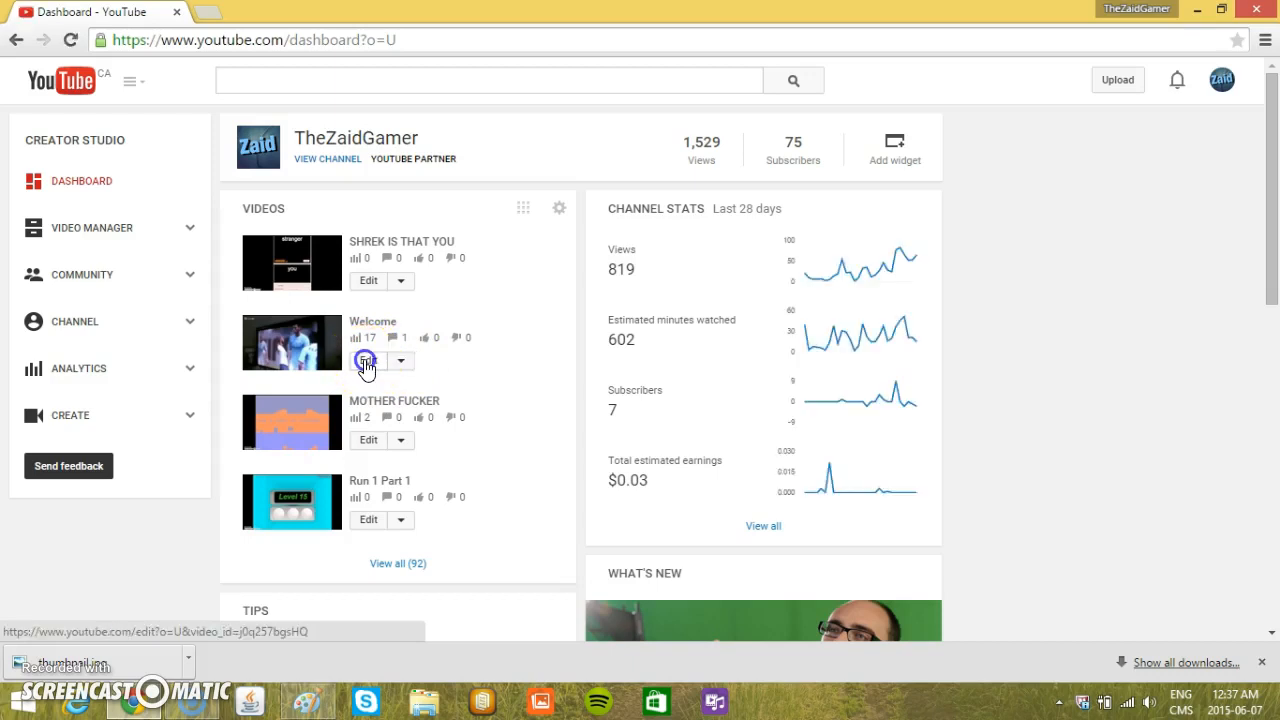
Step: Edit the Welcome video and choose the Custom thumbnail option
click(368, 360)
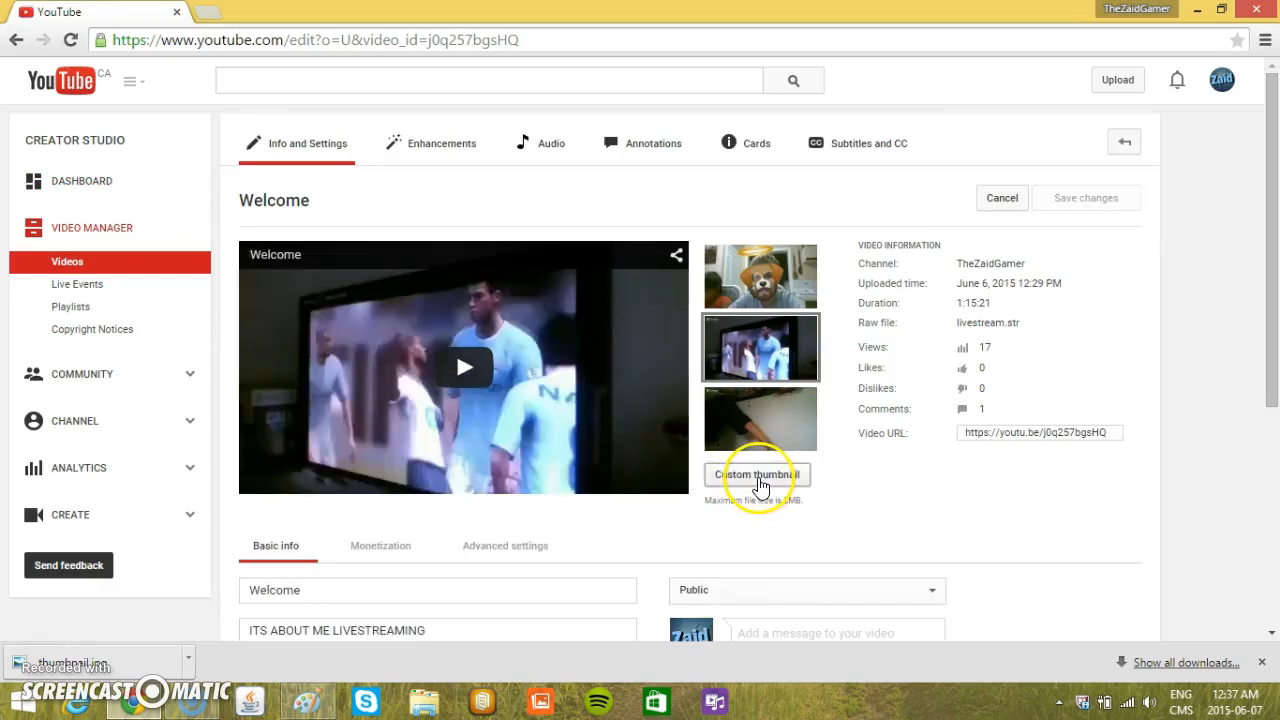
click(756, 474)
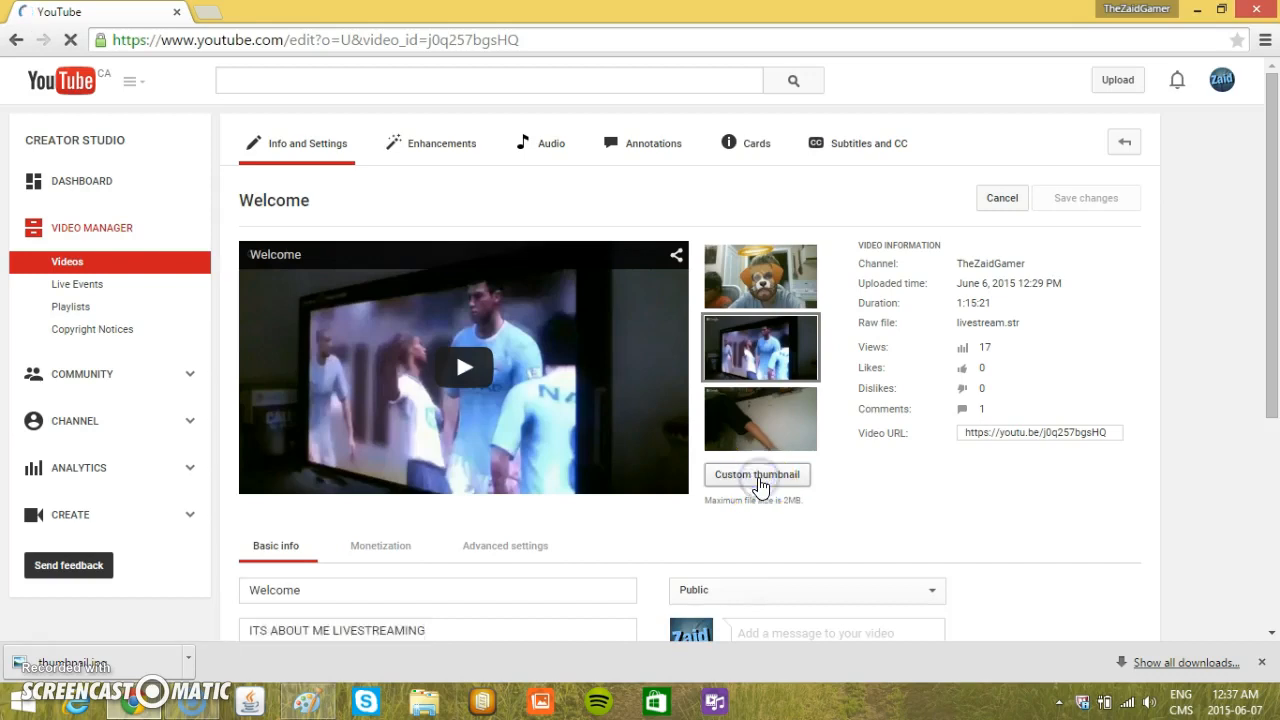
Step: Upload ThumbNail from Pictures as the custom thumbnail, recovering from a wrong Camera Roll lookup
click(756, 474)
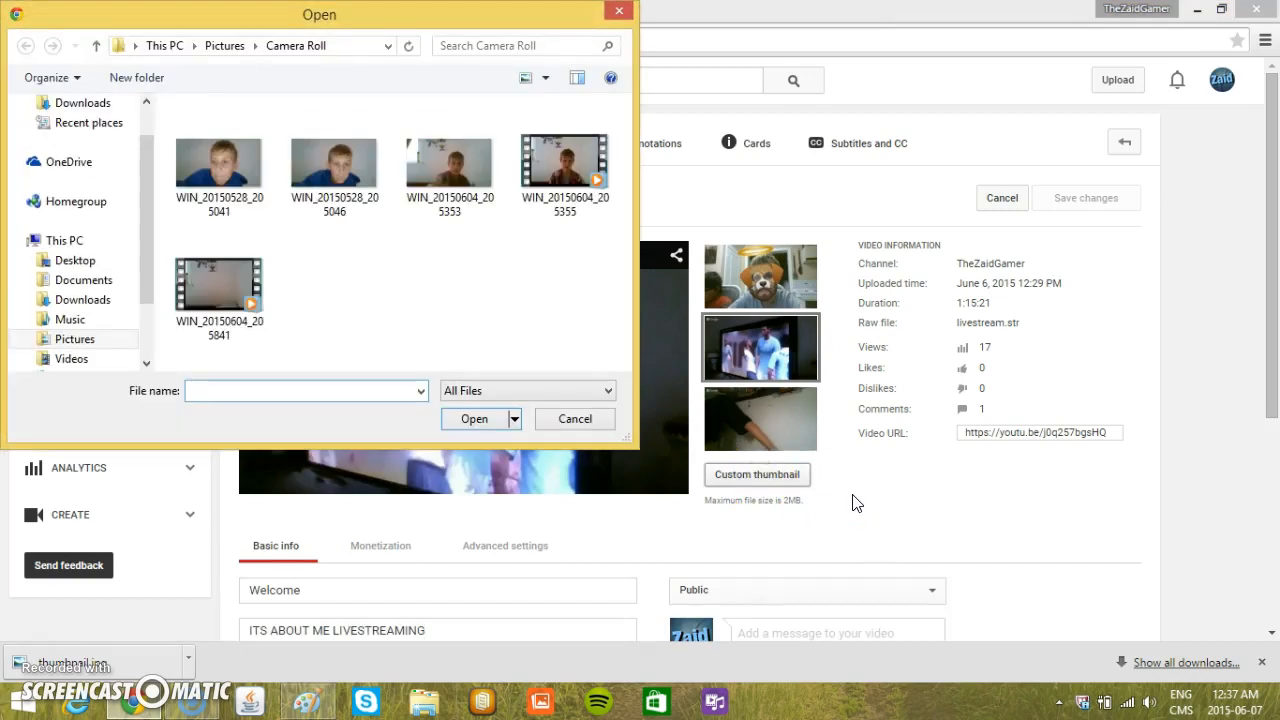
click(76, 338)
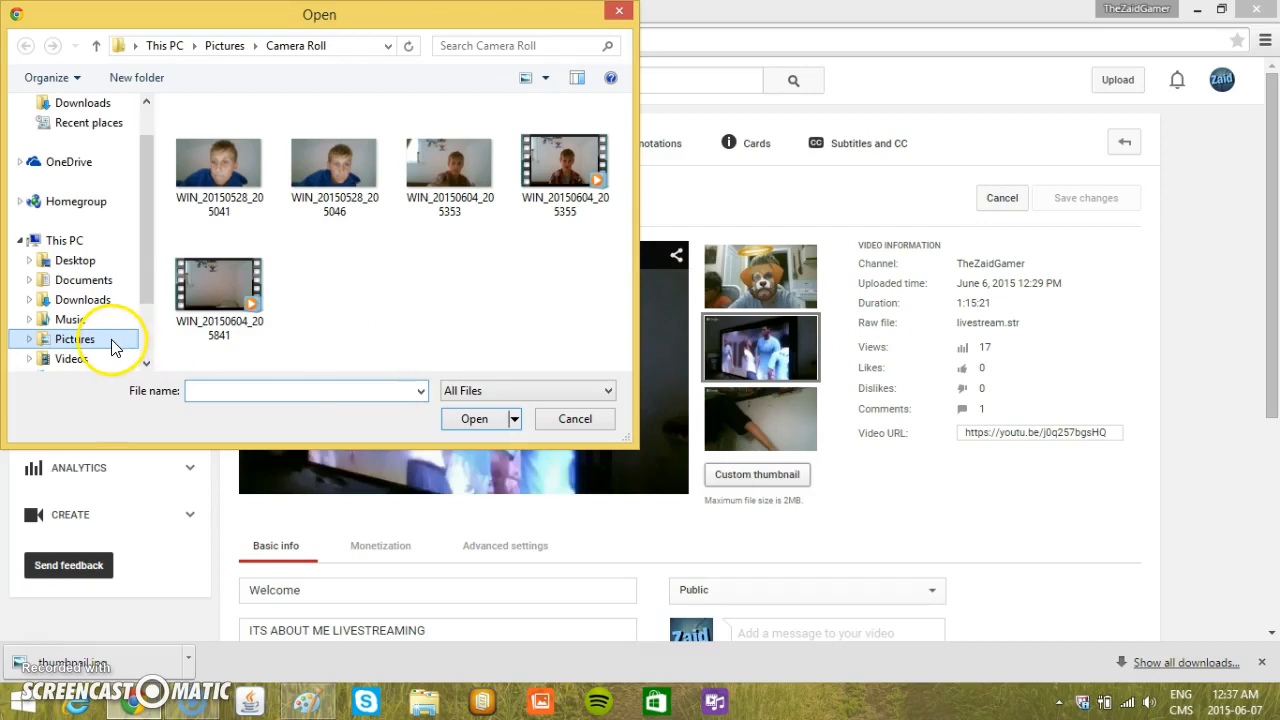
mouse_move(96, 300)
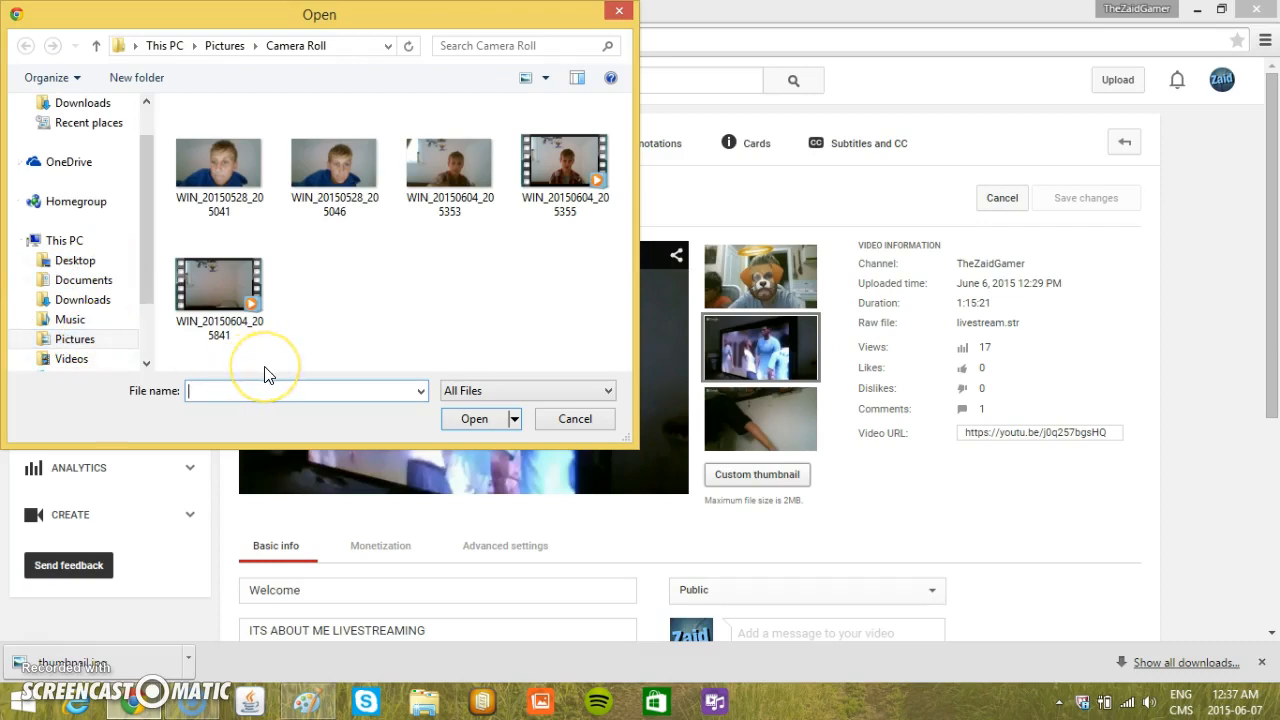
text(ThumbNail)
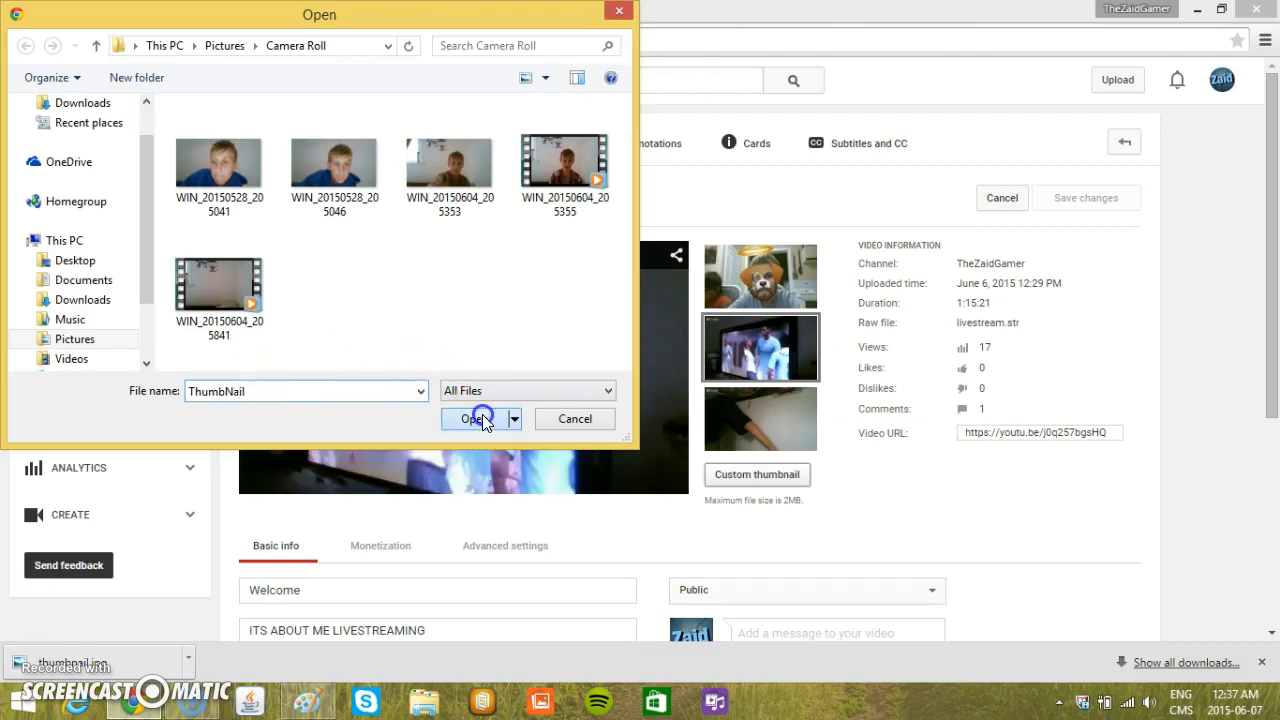
click(474, 418)
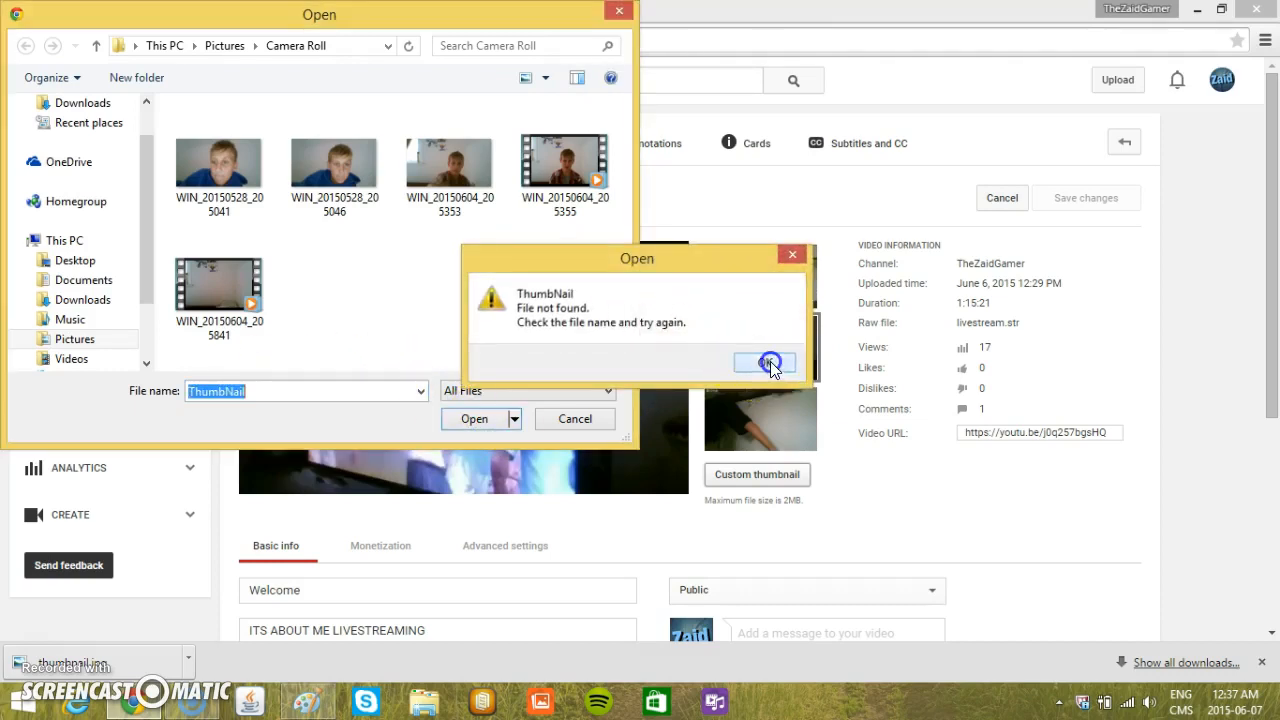
click(766, 362)
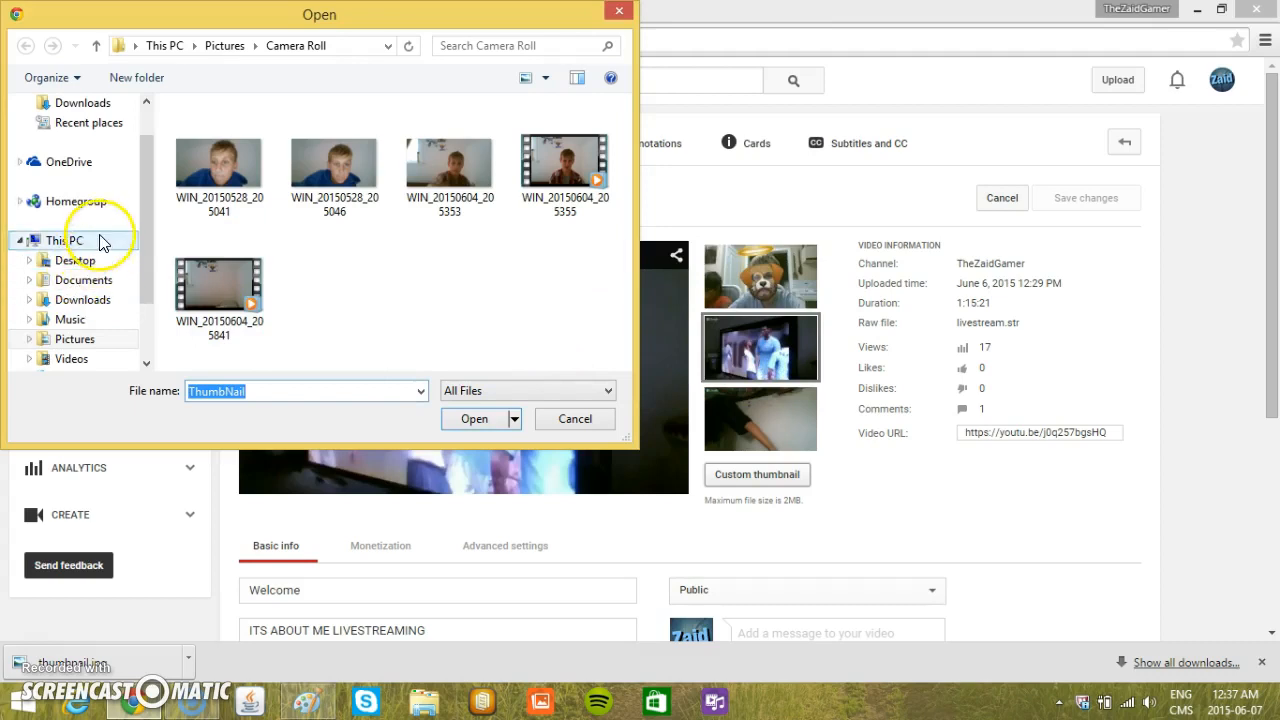
click(64, 240)
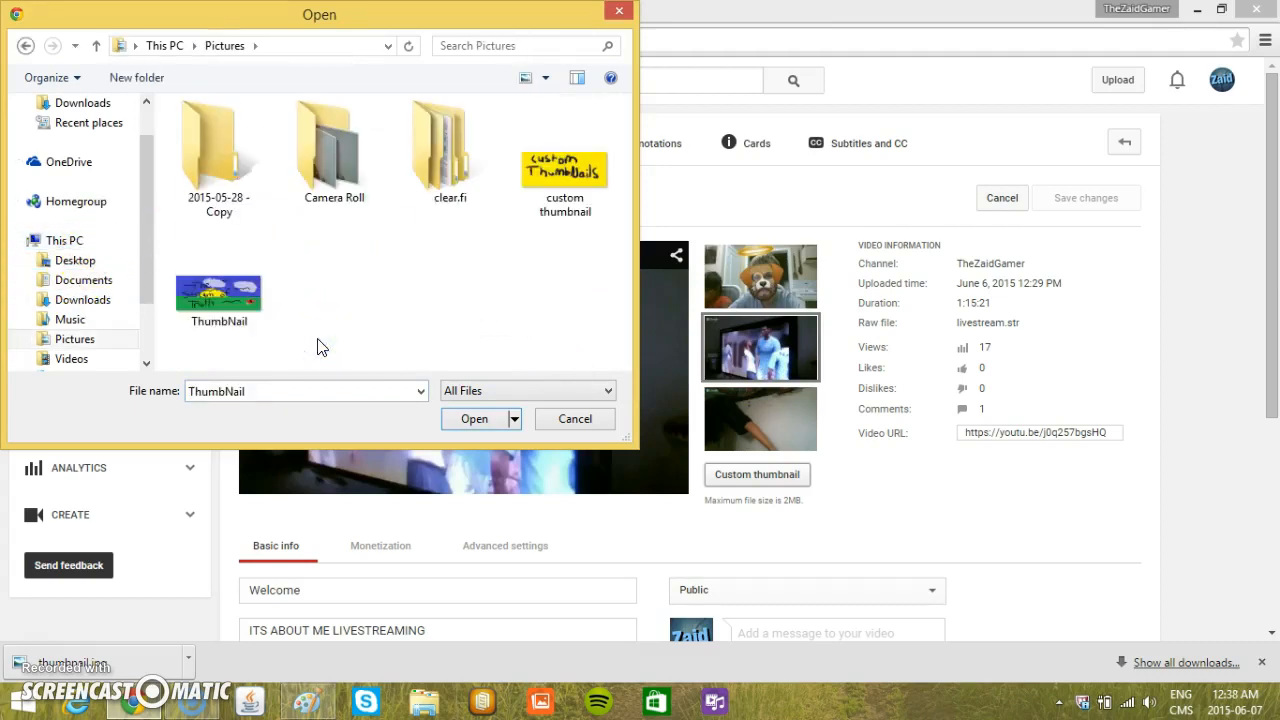
click(472, 418)
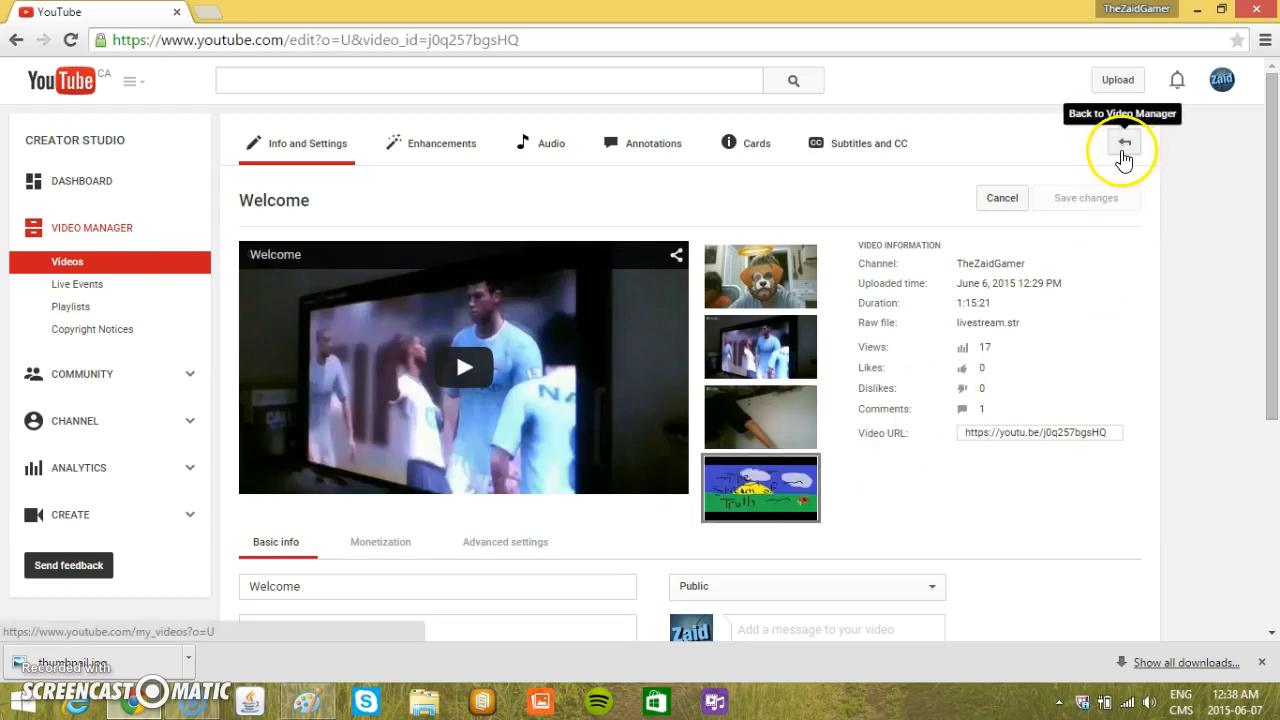
Step: Leave the edit page for the Video Manager, where Welcome shows the new thumbnail
click(1124, 150)
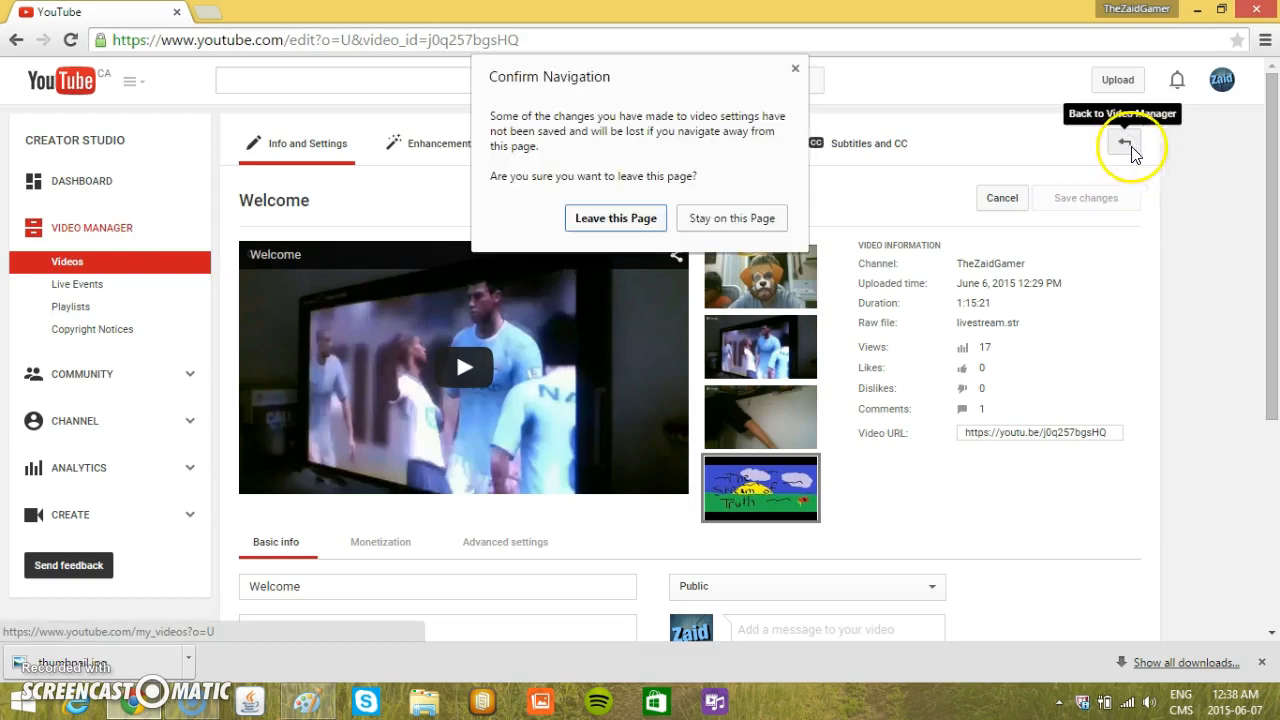
click(616, 218)
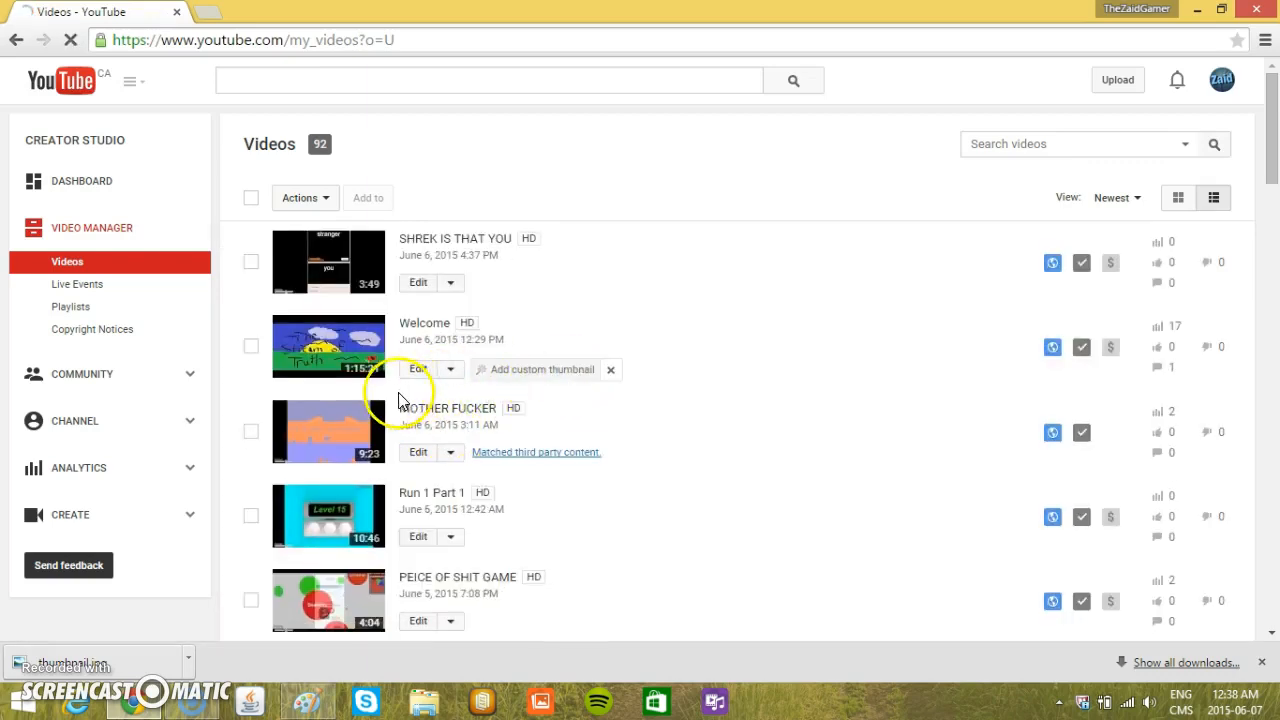
mouse_move(568, 450)
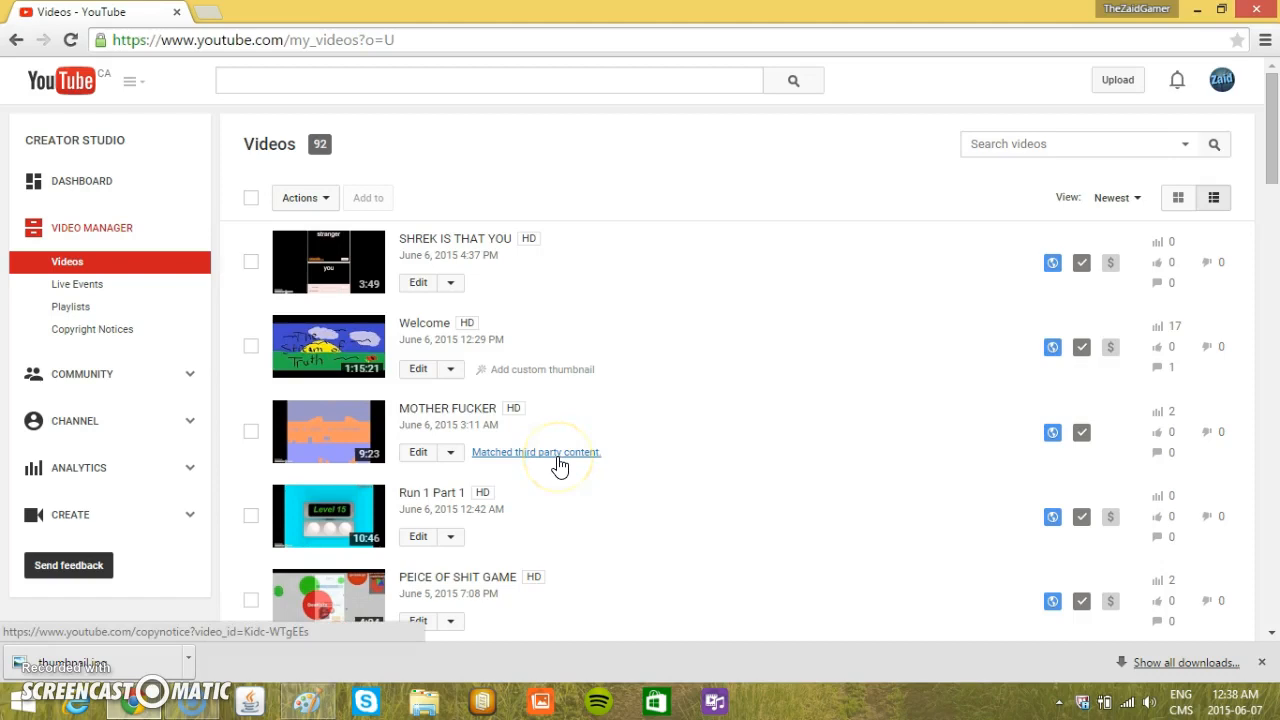
mouse_move(564, 464)
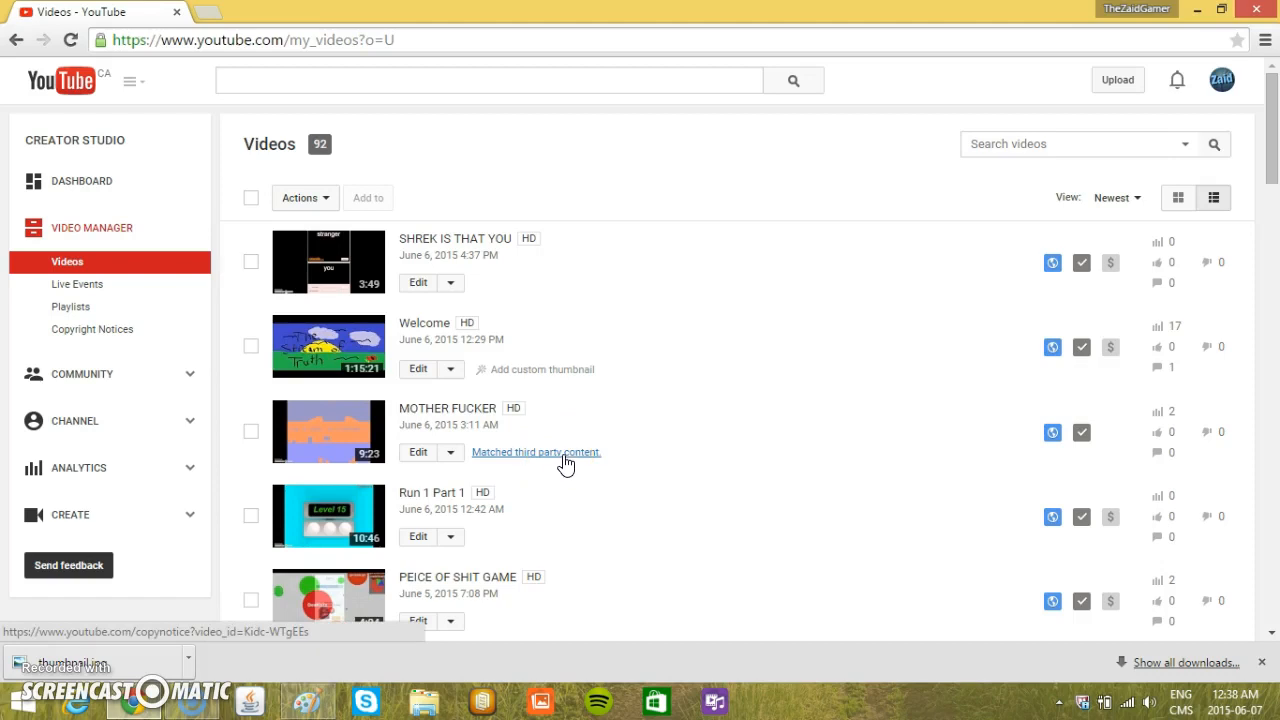
mouse_move(590, 464)
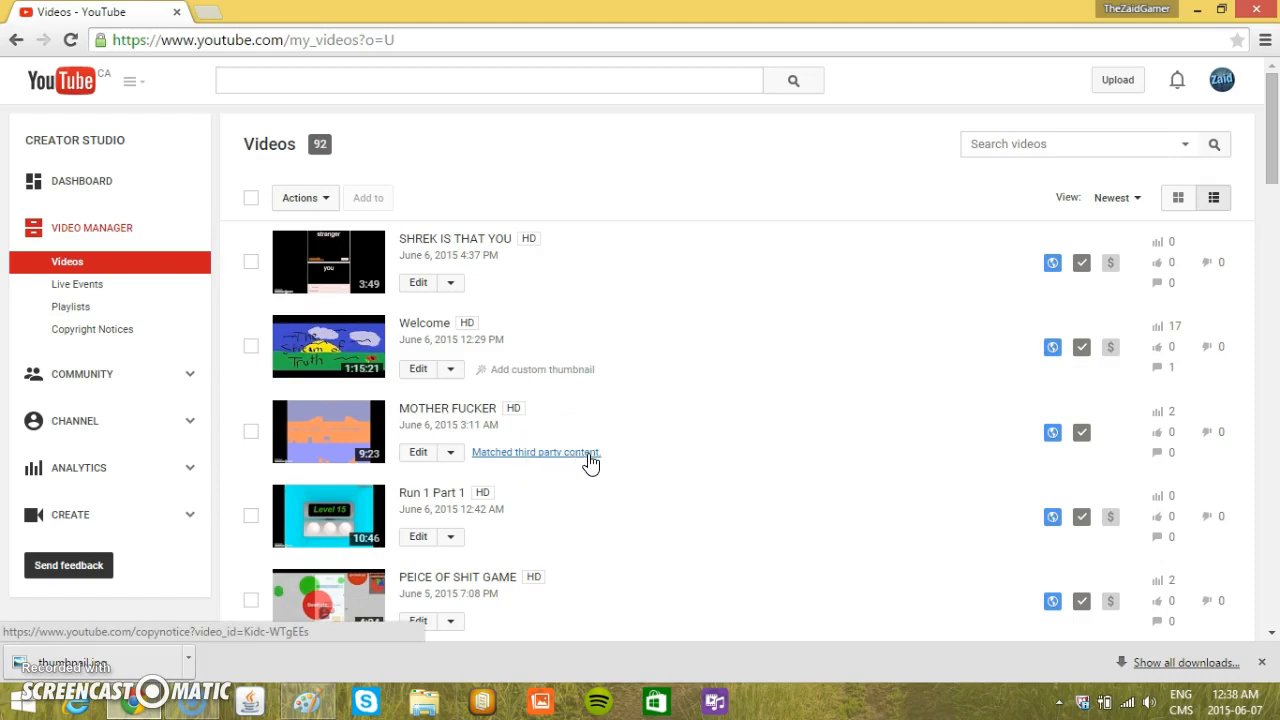
mouse_move(590, 460)
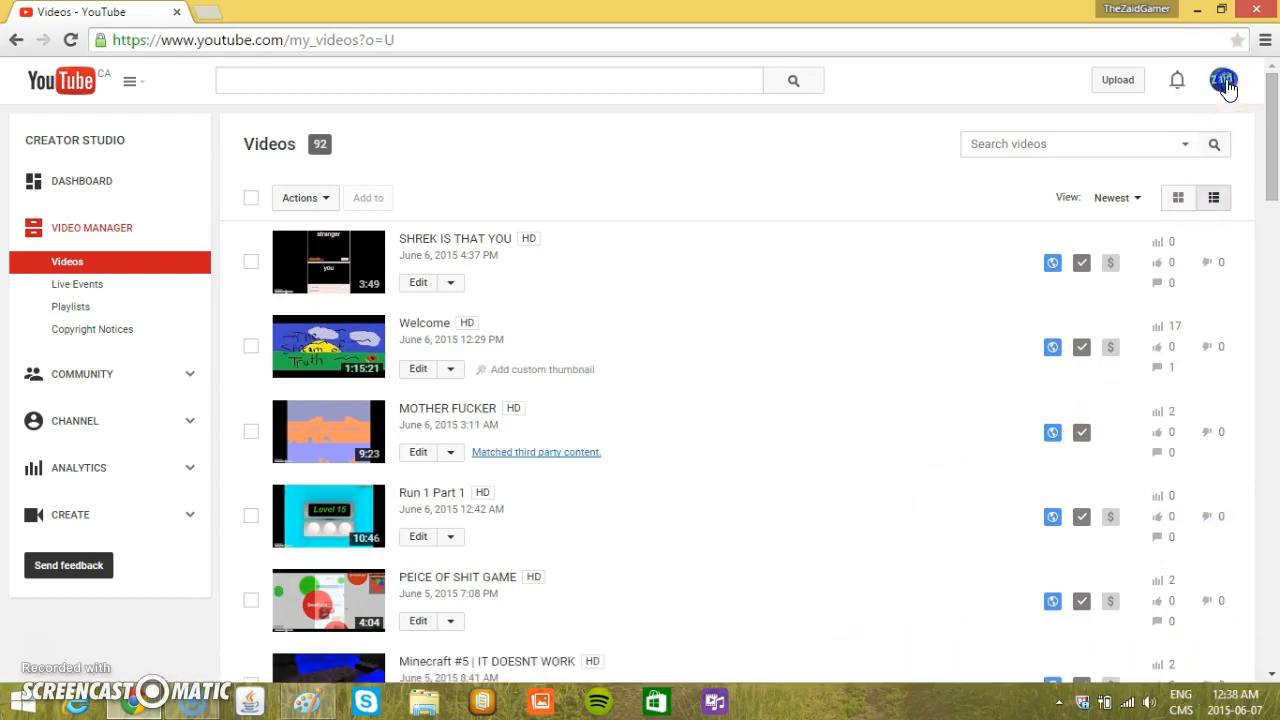
Step: Reach TheZaidGamer's YouTube settings Overview and choose 'View additional features'
click(1220, 80)
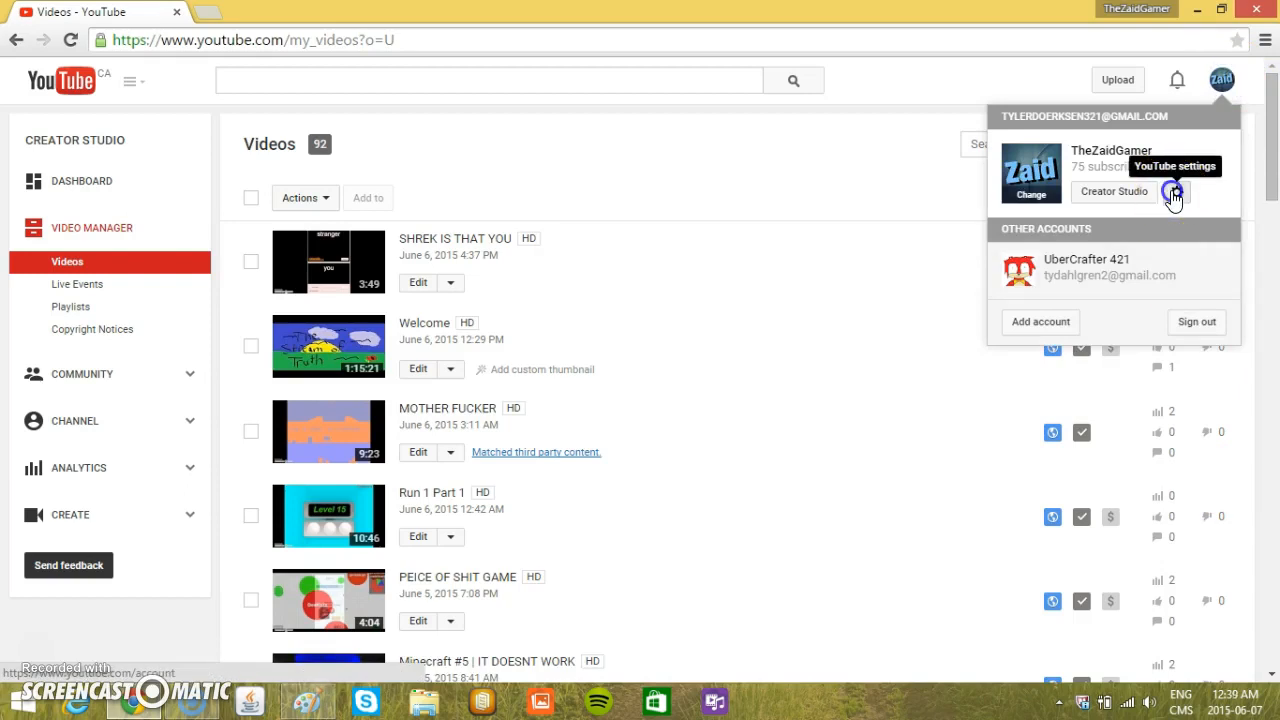
click(1172, 192)
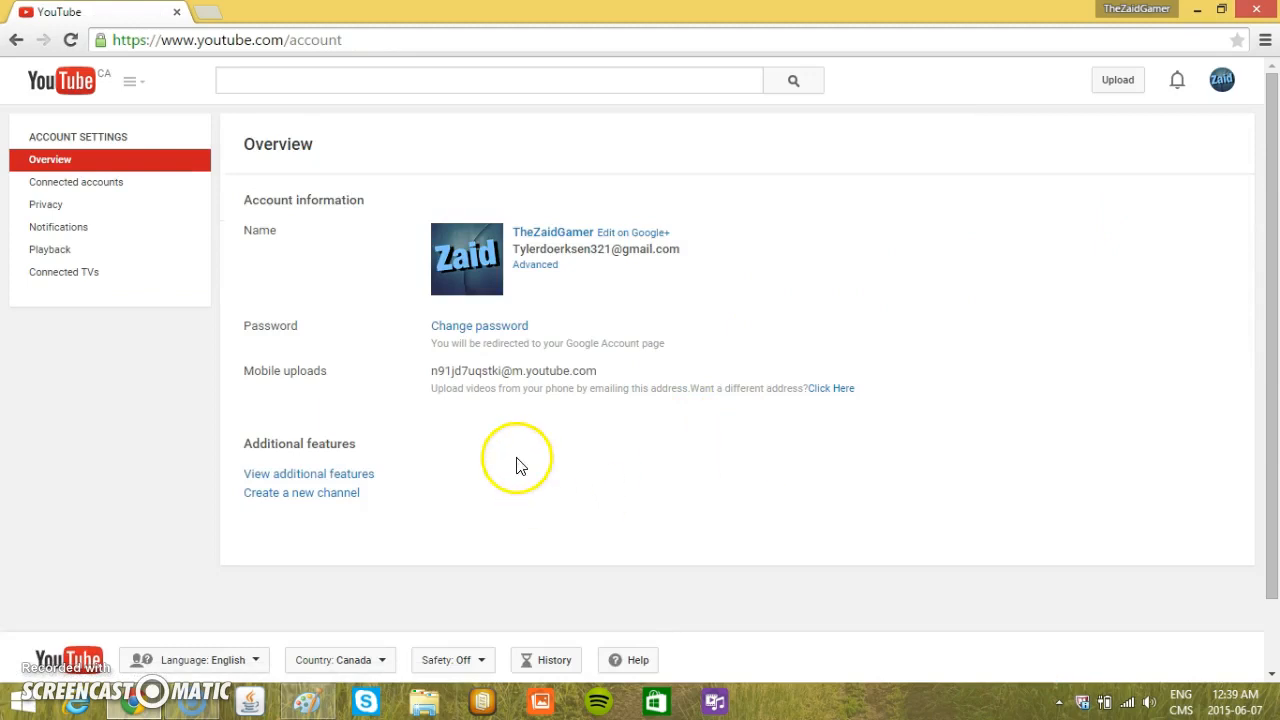
click(308, 472)
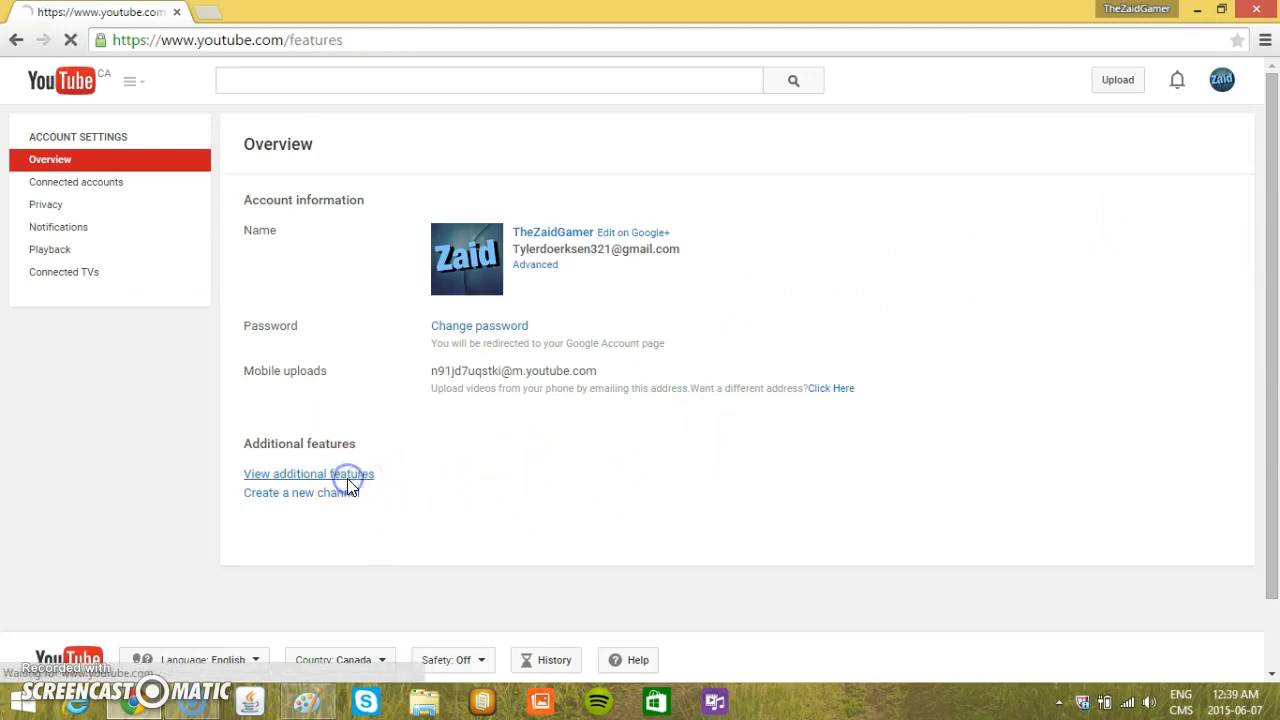
Step: Scroll through the Status and features list showing Partner Verified, good standing and custom thumbnails enabled
click(308, 472)
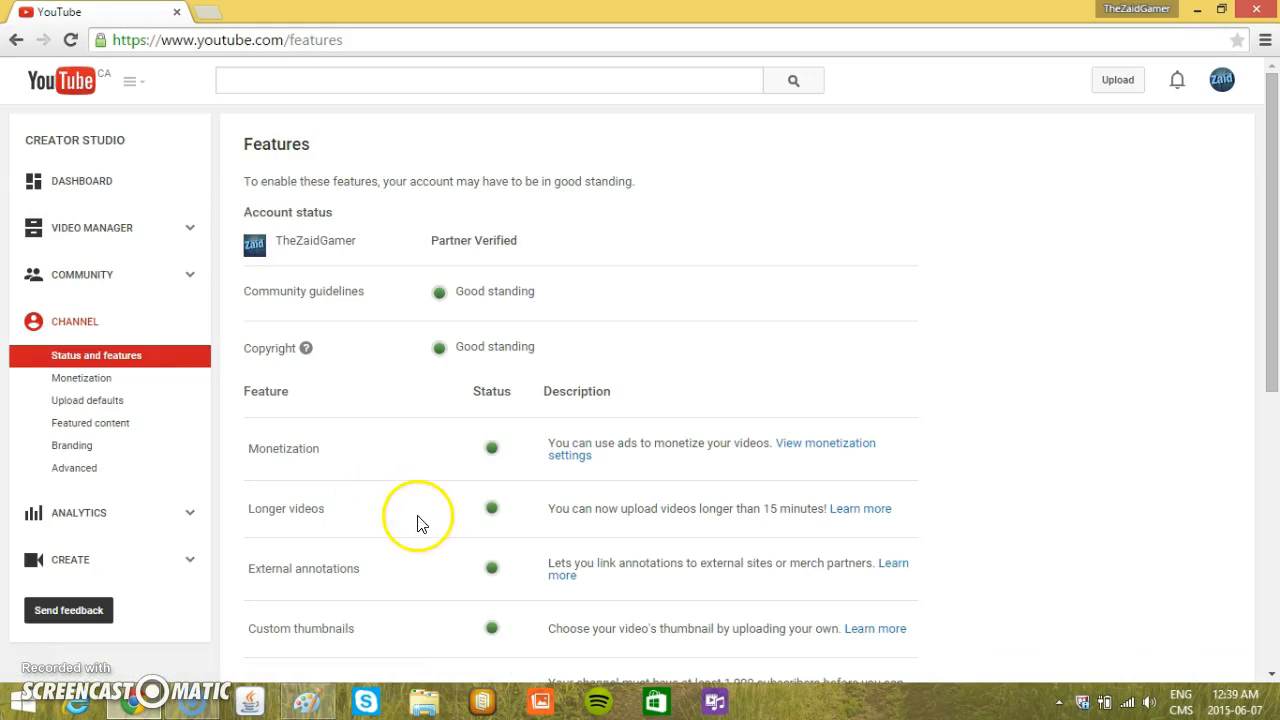
mouse_move(1270, 282)
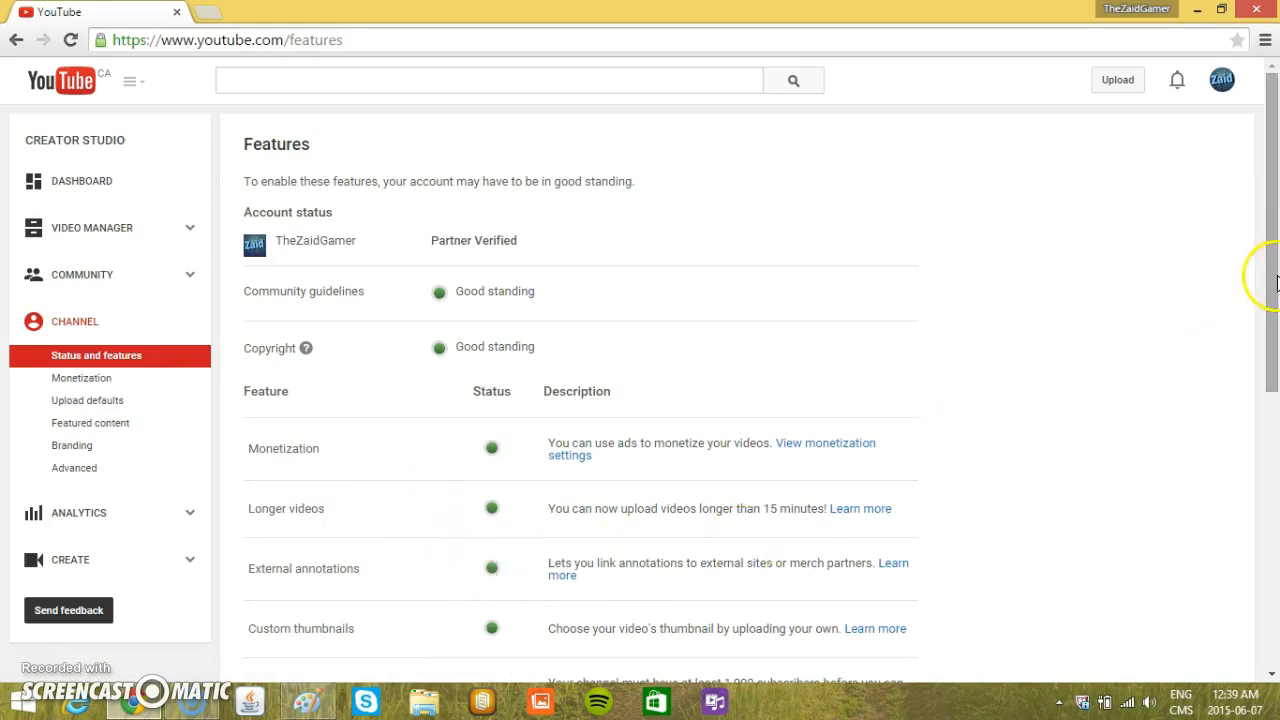
scroll(down, 3)
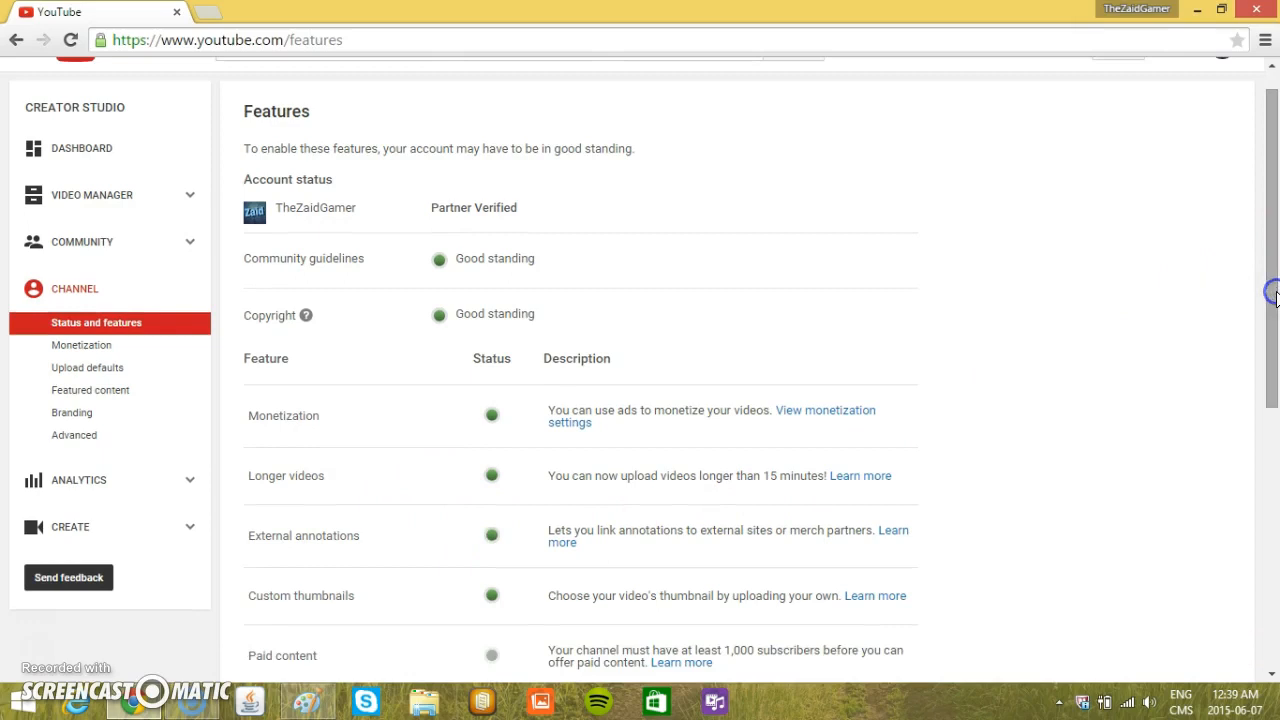
mouse_move(1250, 316)
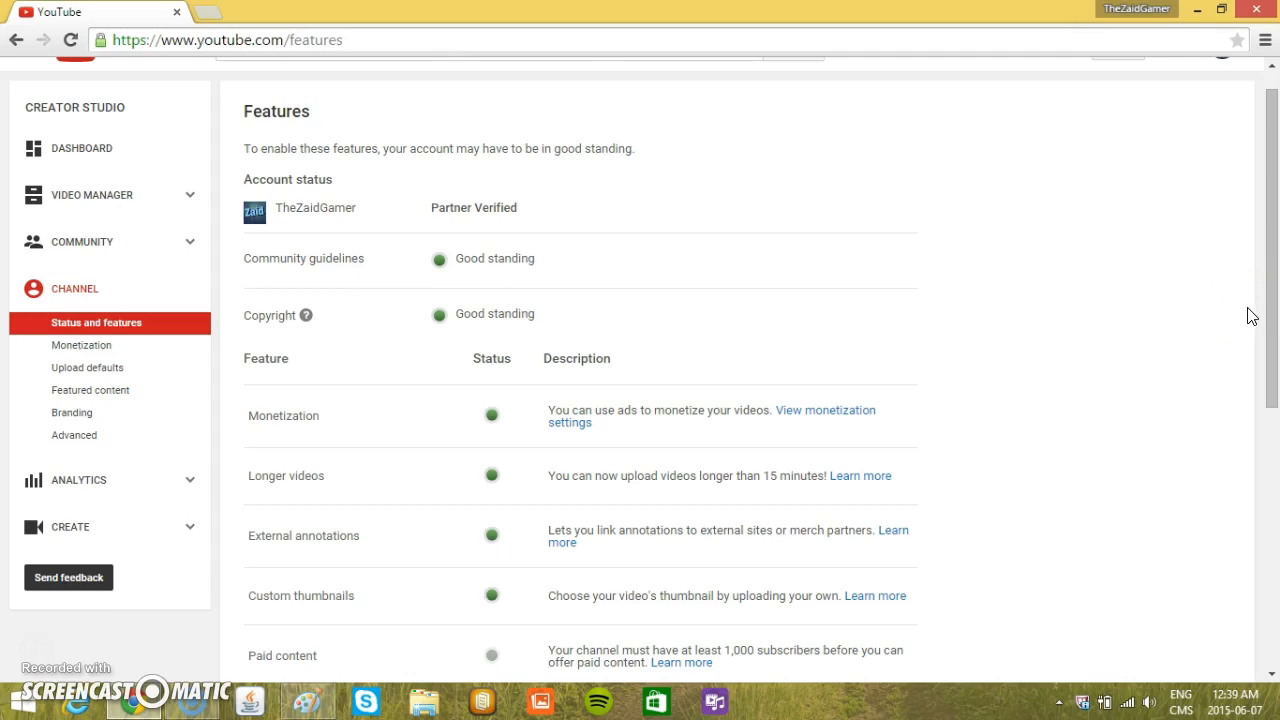
mouse_move(1216, 316)
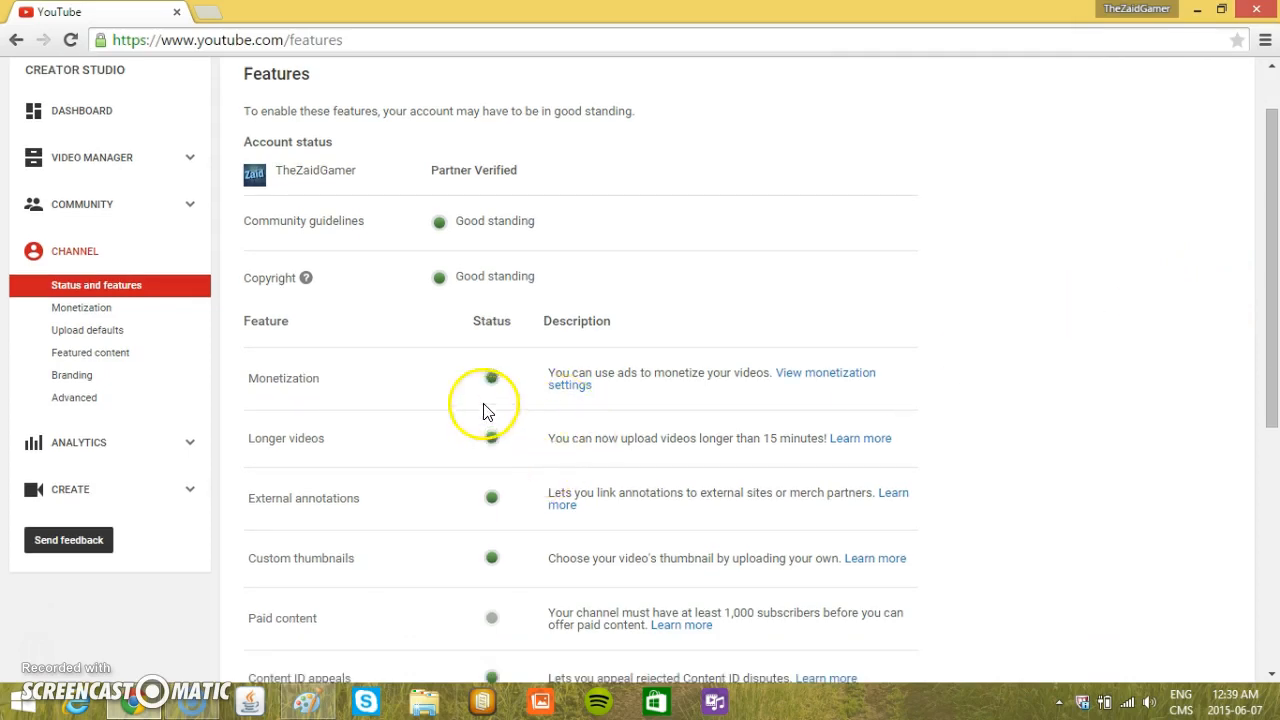
mouse_move(698, 404)
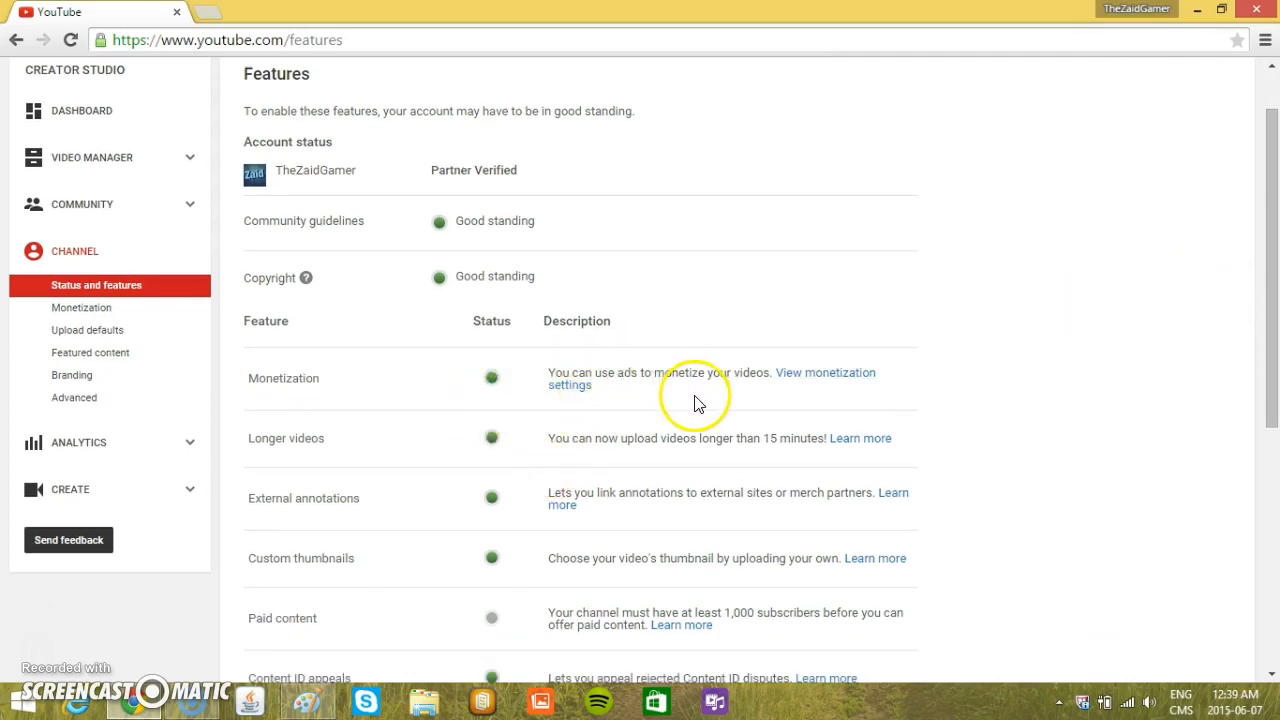
mouse_move(668, 412)
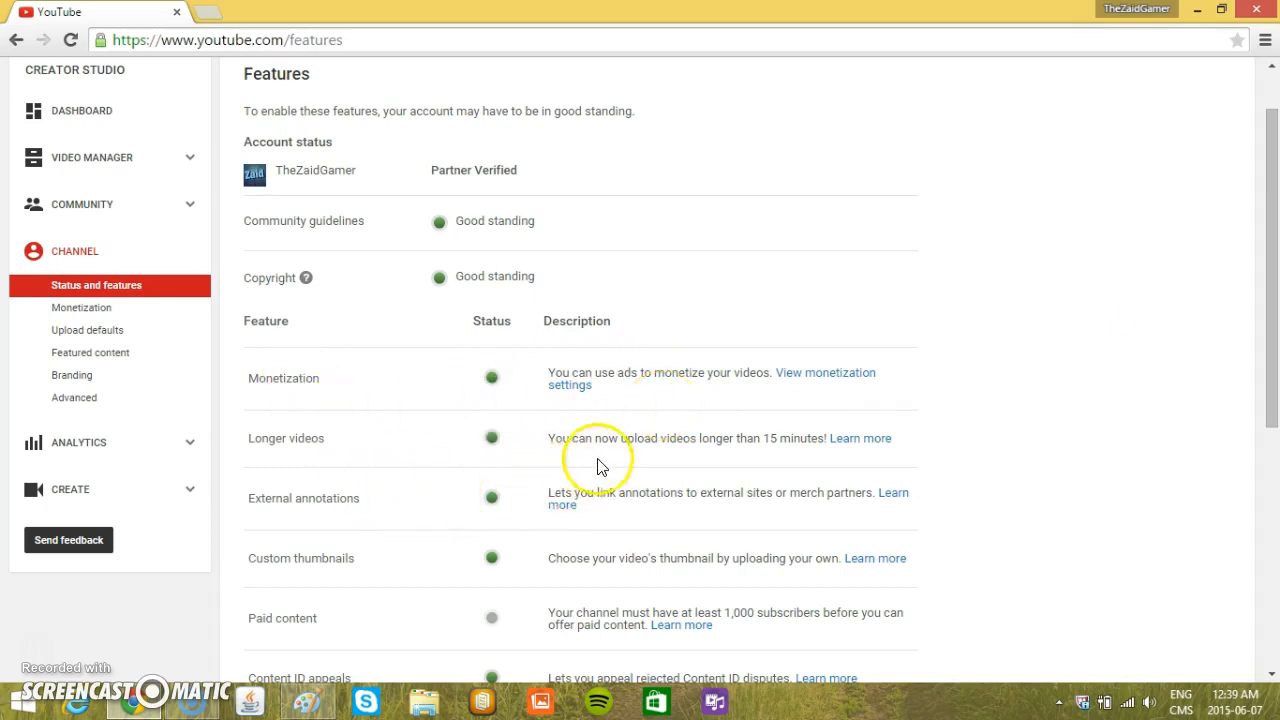
mouse_move(792, 476)
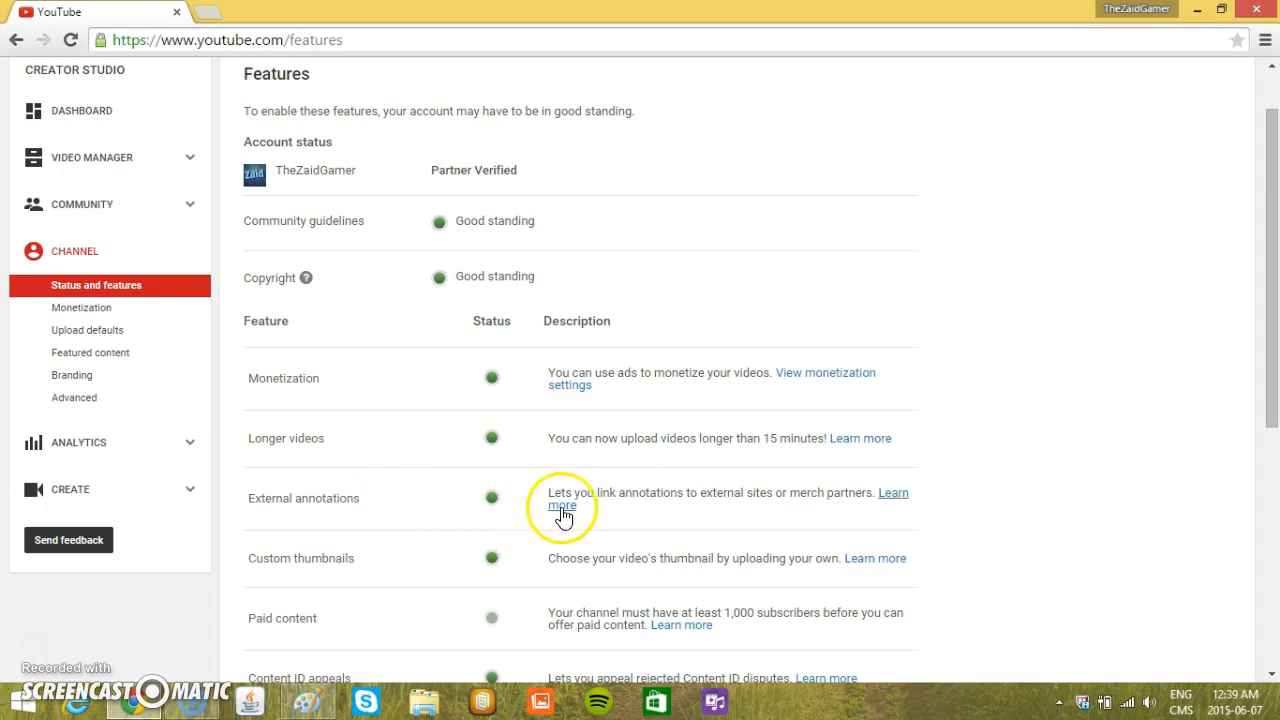
mouse_move(686, 522)
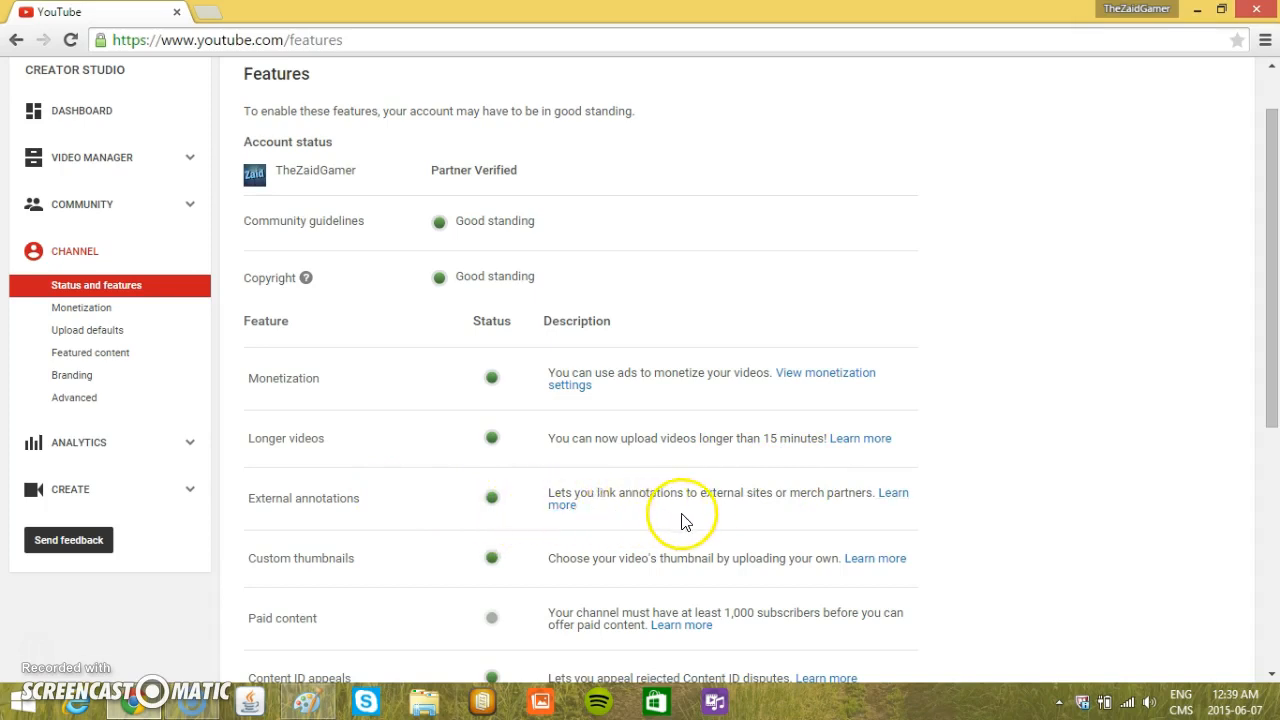
mouse_move(770, 520)
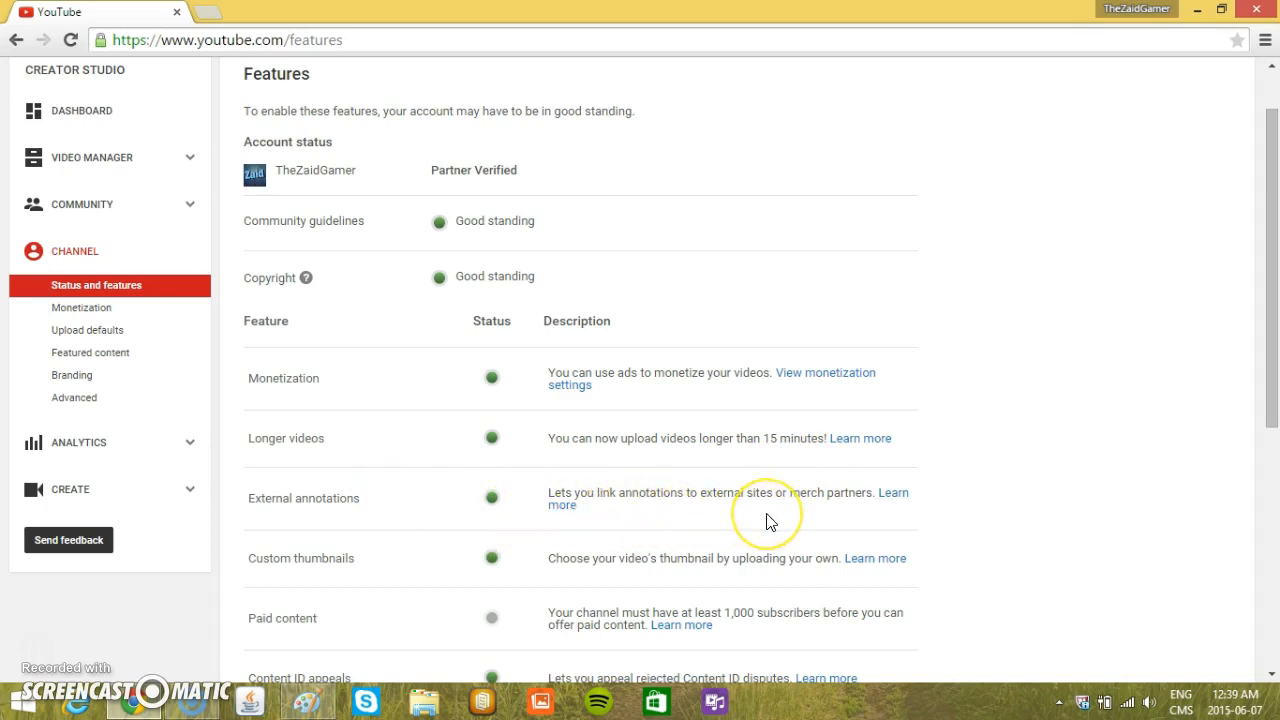
scroll(down, 3)
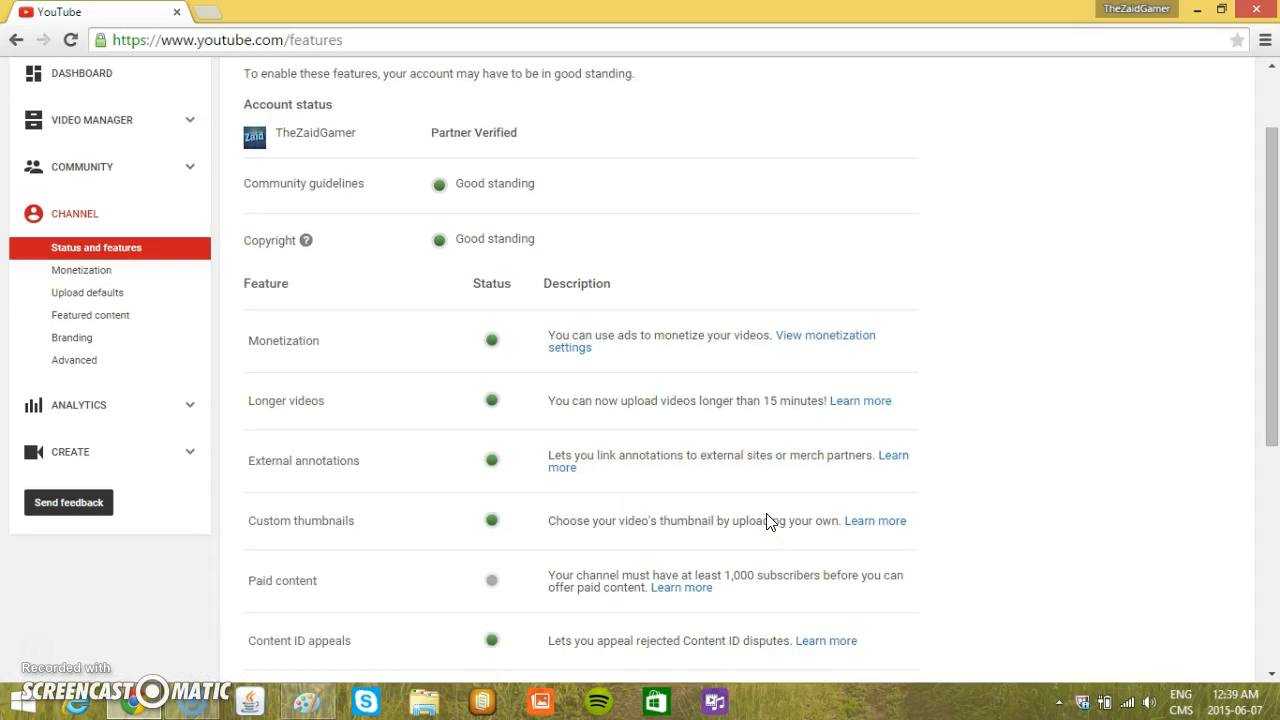
scroll(down, 3)
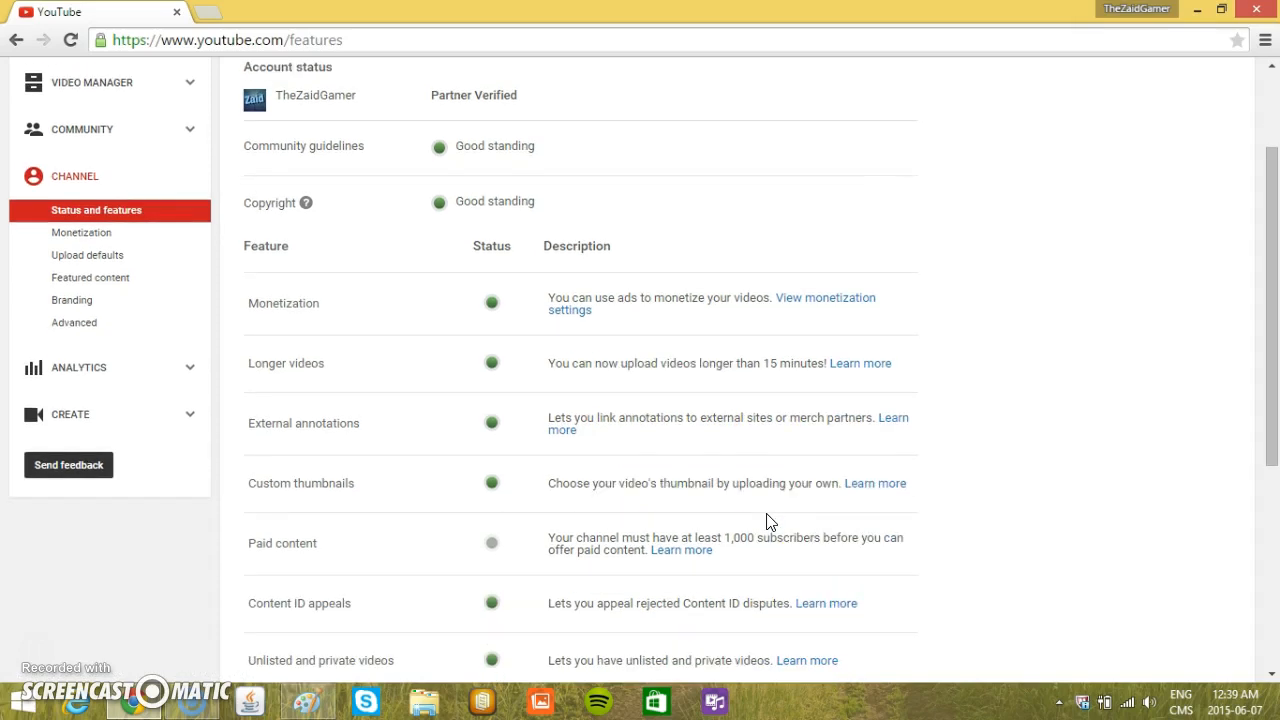
scroll(down, 3)
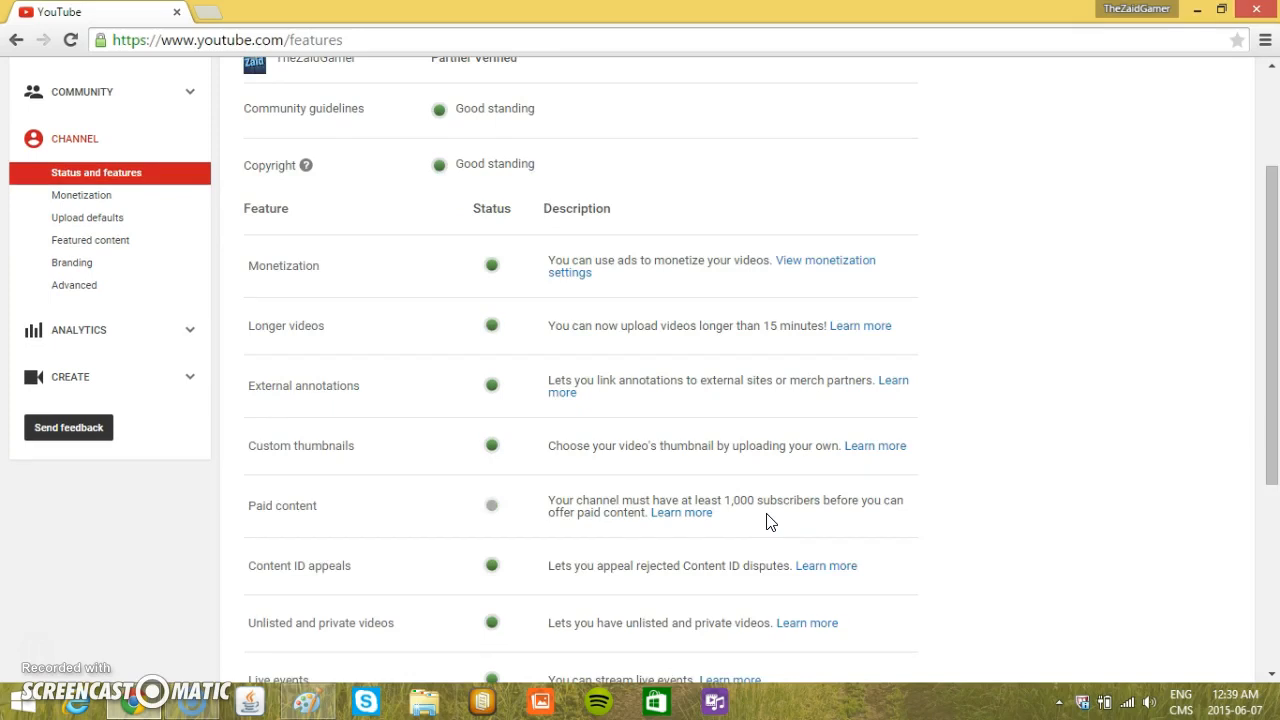
scroll(down, 3)
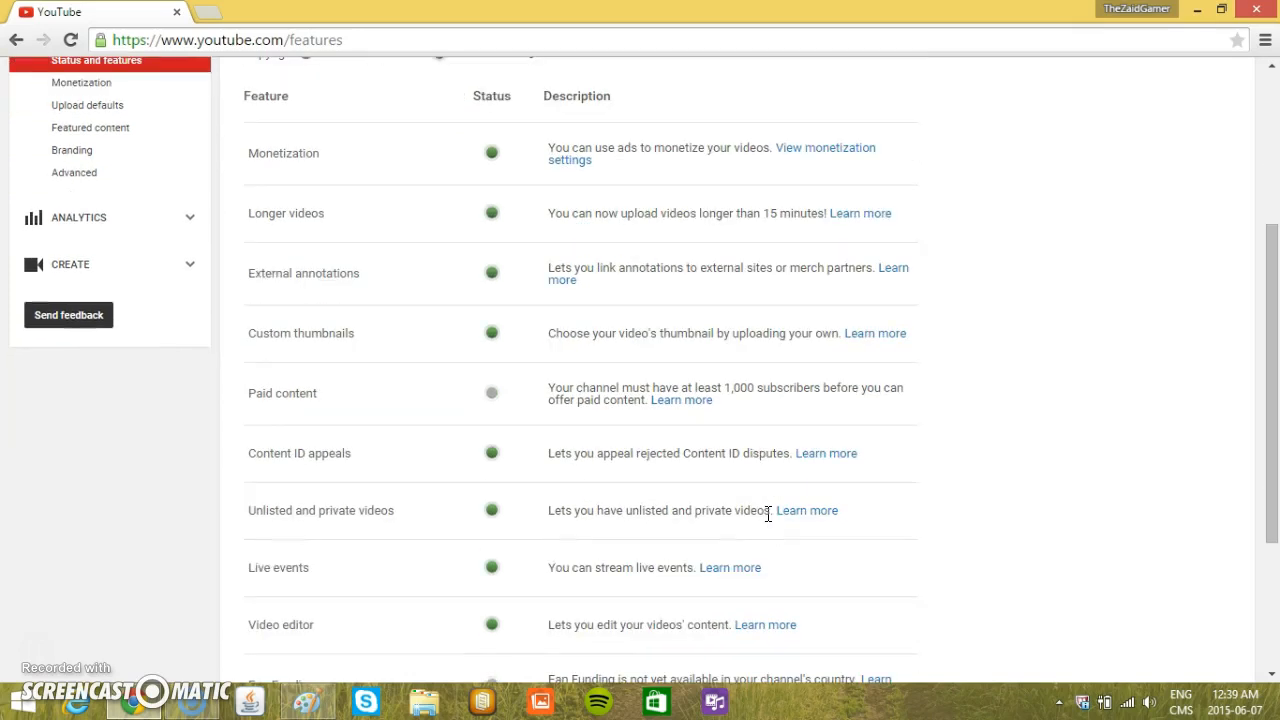
scroll(down, 3)
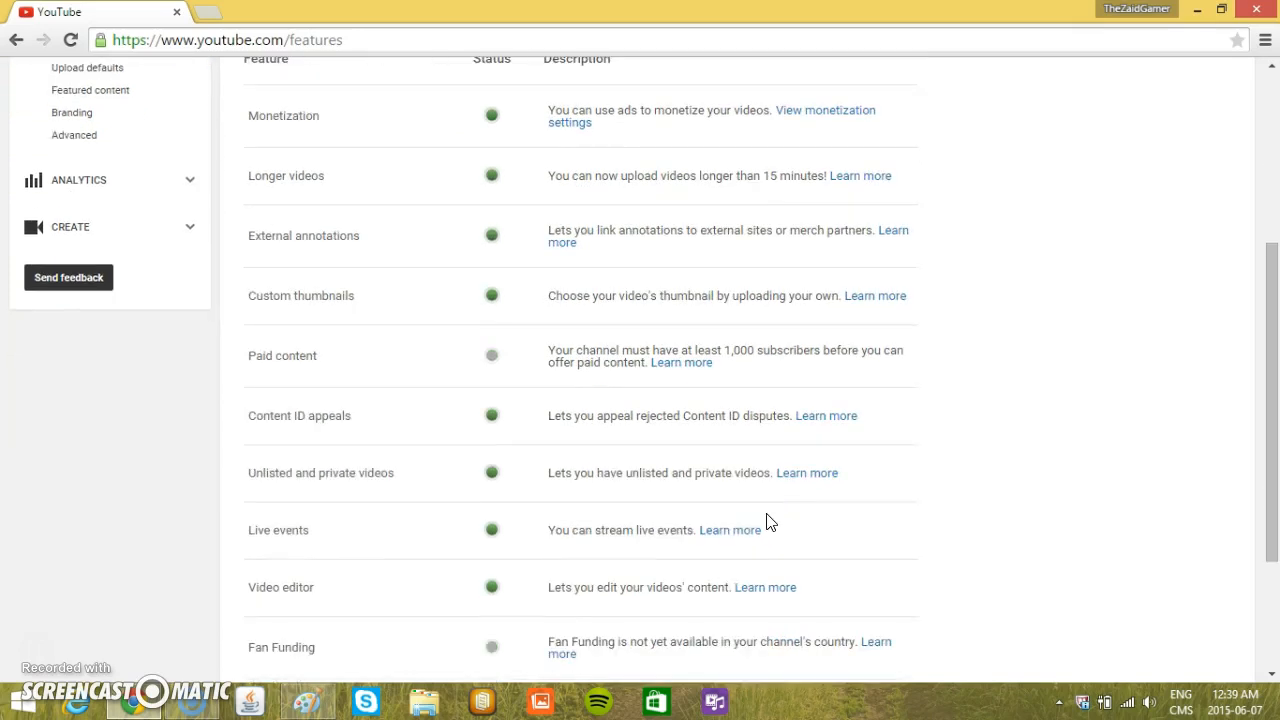
scroll(down, 3)
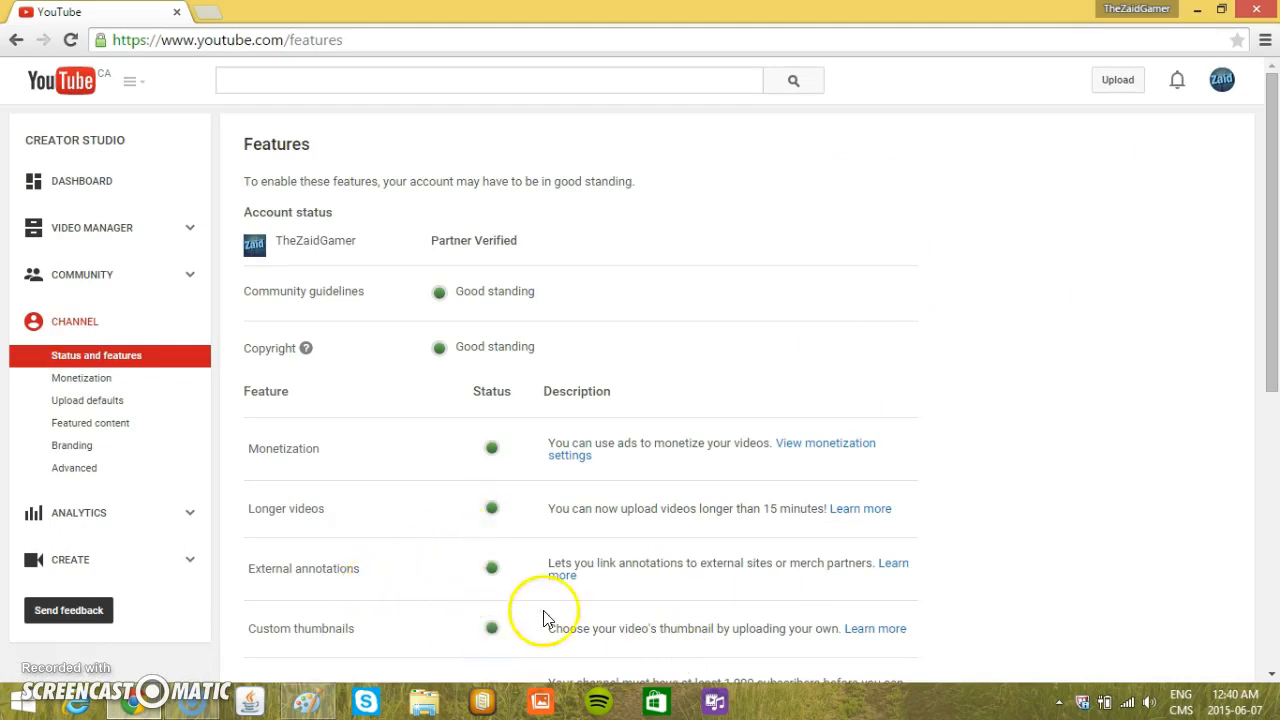
mouse_move(1084, 216)
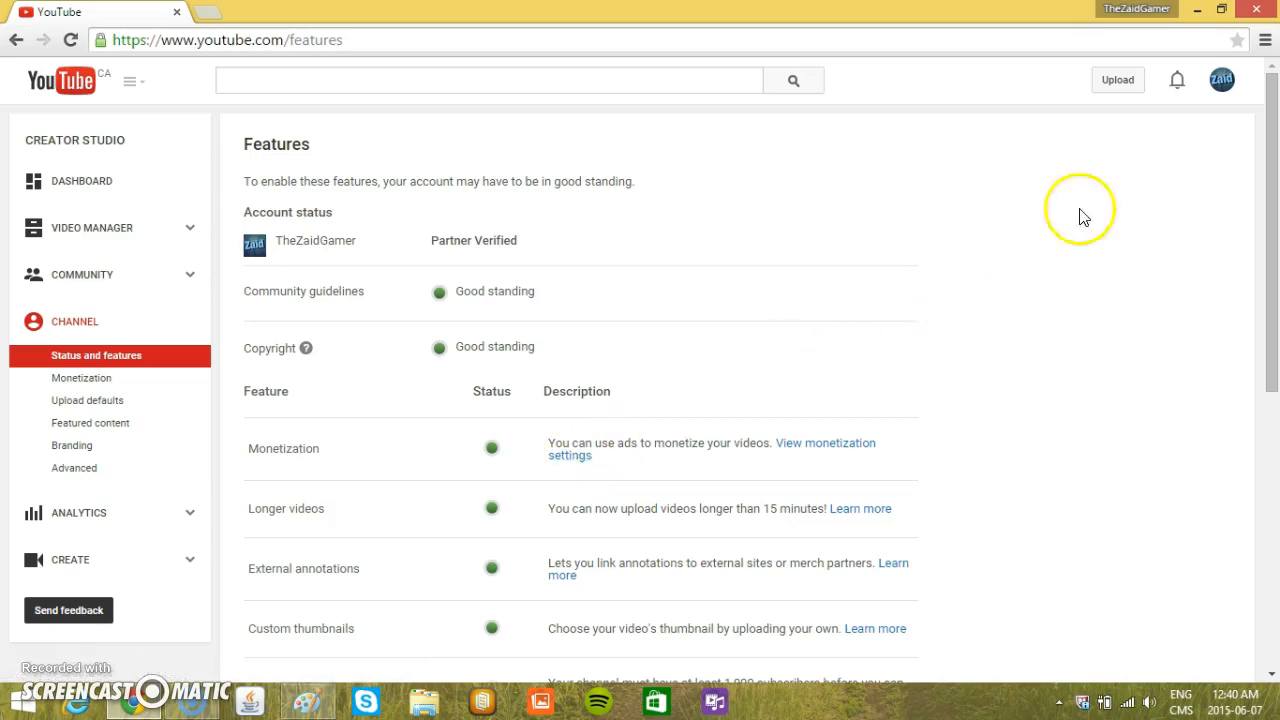
mouse_move(44, 656)
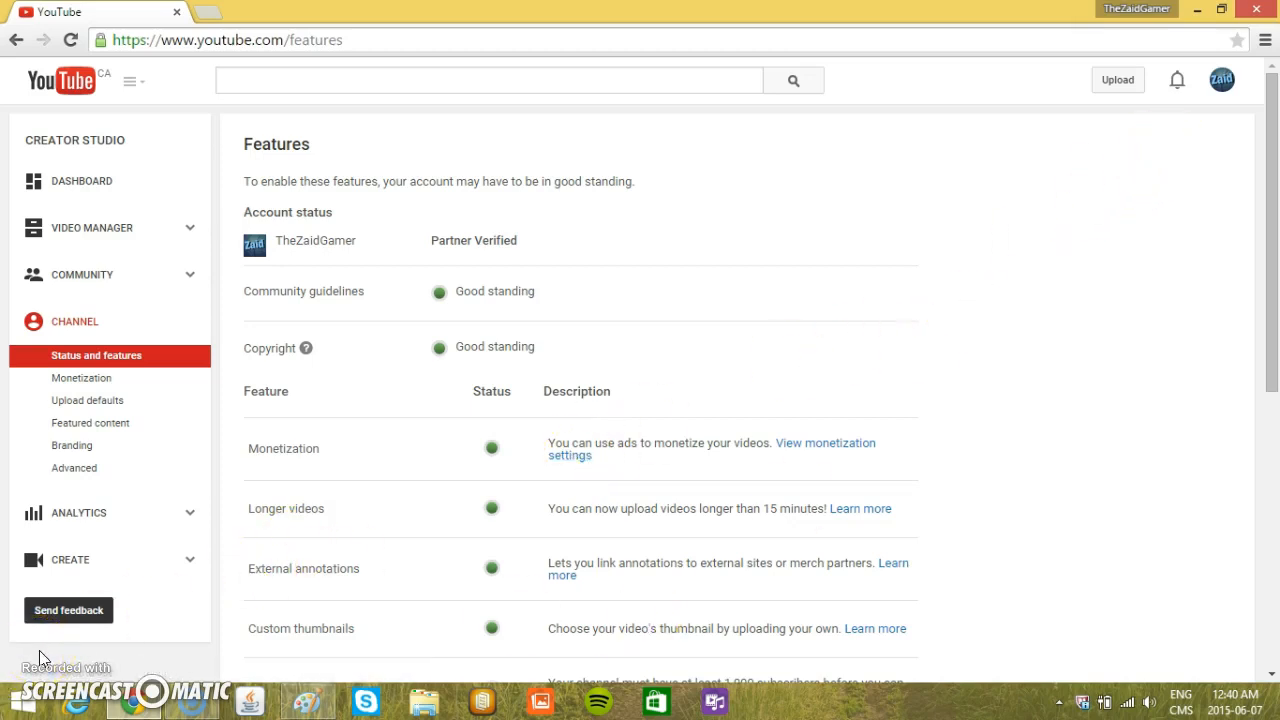